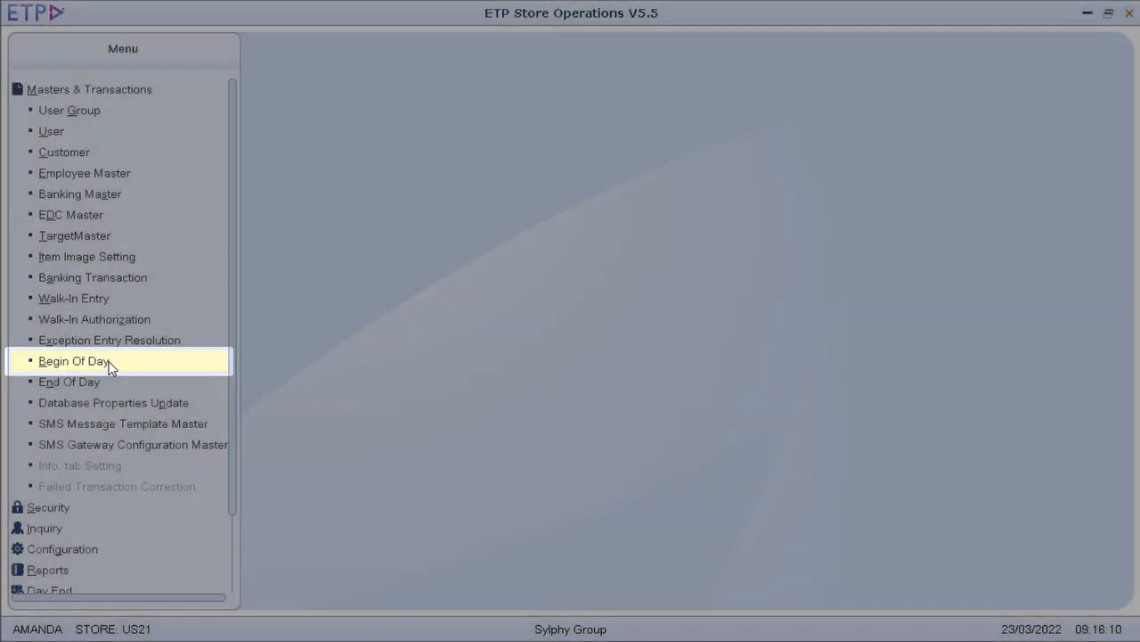
Run Begin Of Day for store US21 with transaction date 23/03/2022.
left_click(73, 360)
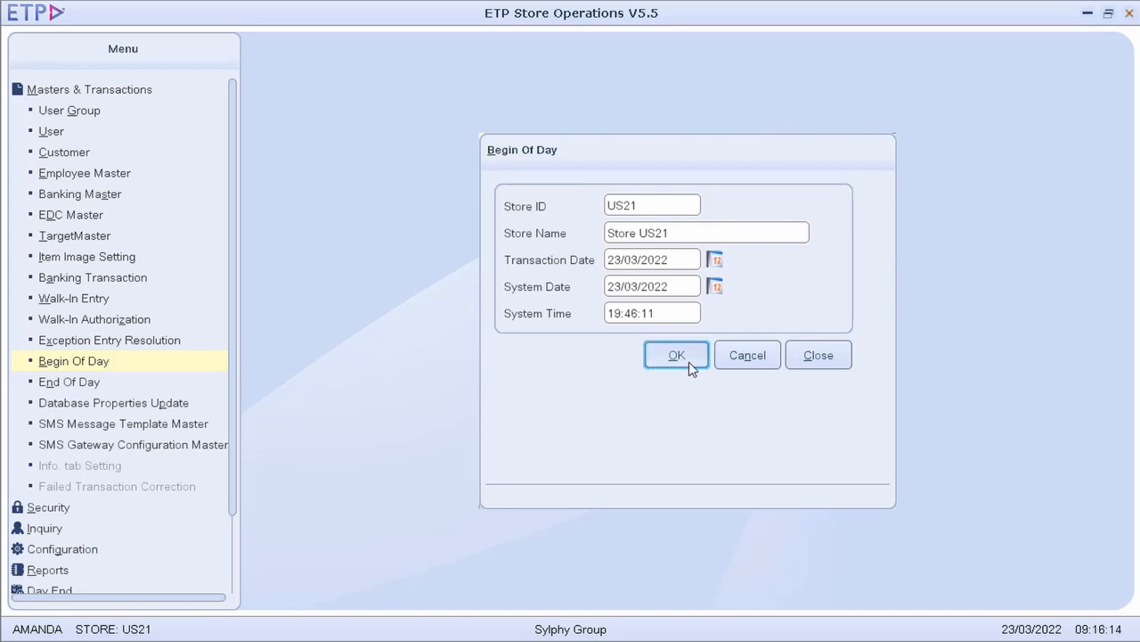
left_click(676, 354)
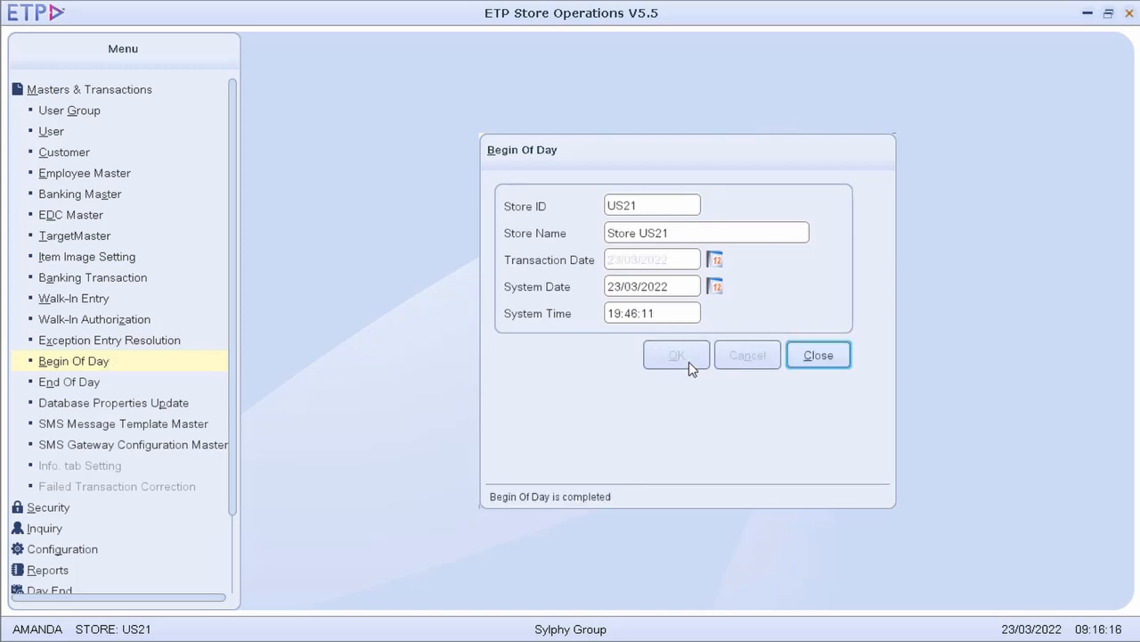
mouse_move(818, 354)
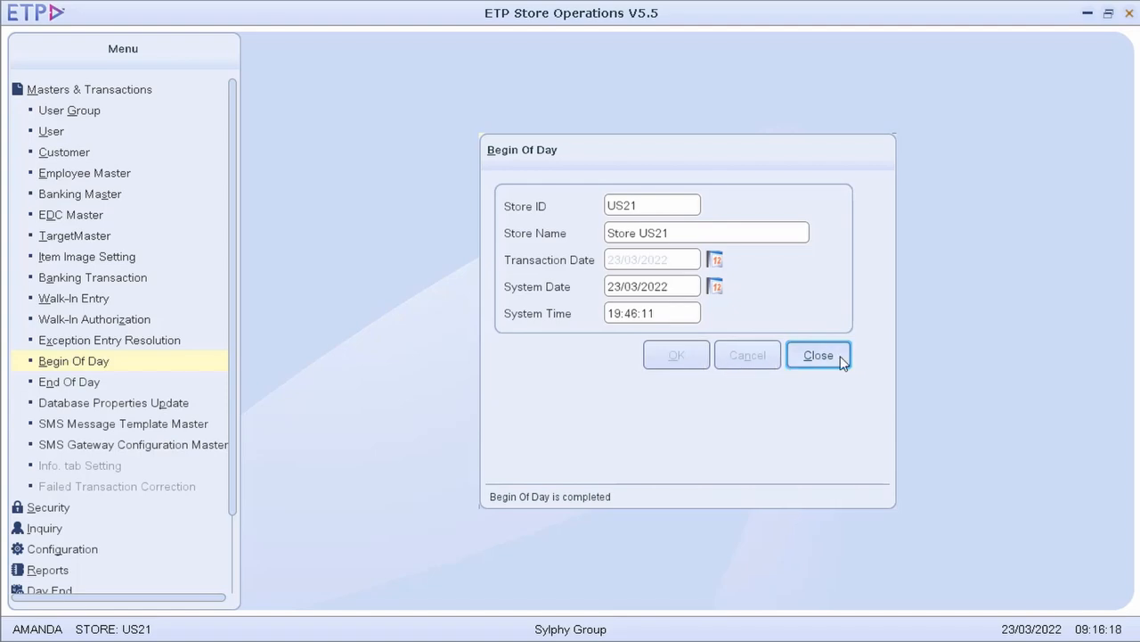
Log in to Store Front as BELLA and confirm the 8,344.00 opening cash float.
left_click(818, 354)
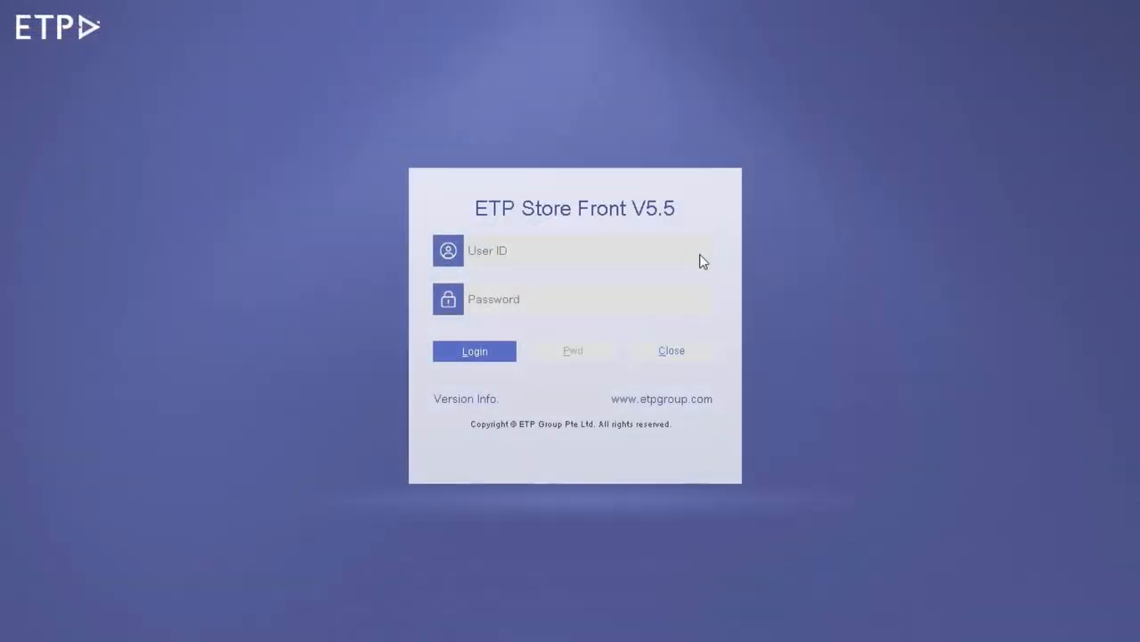
left_click(580, 250)
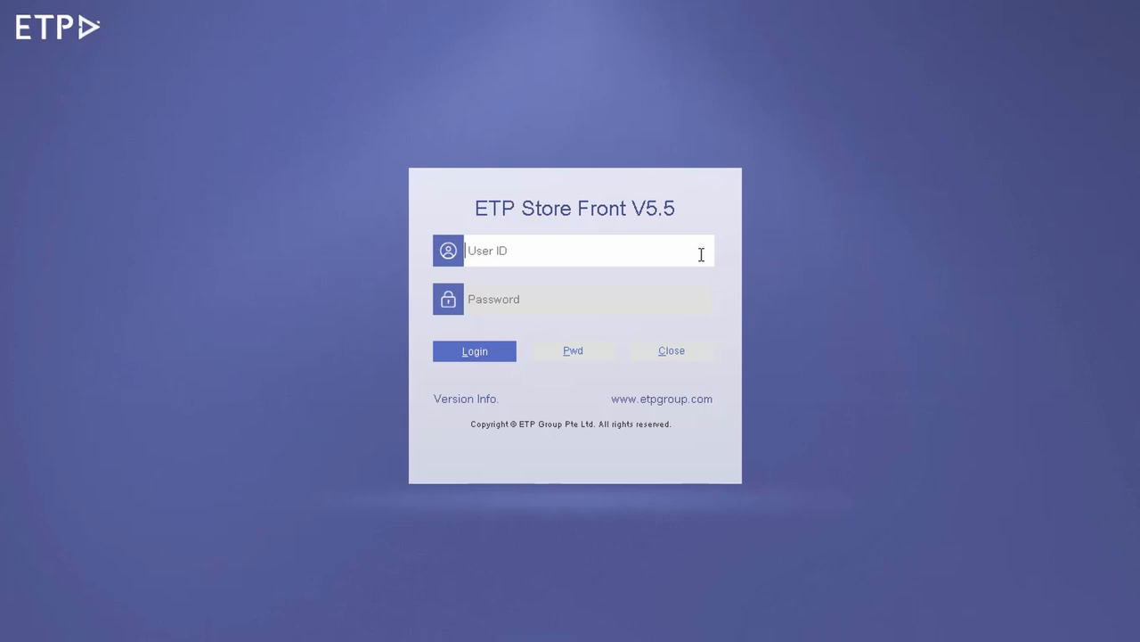
type("BELLA")
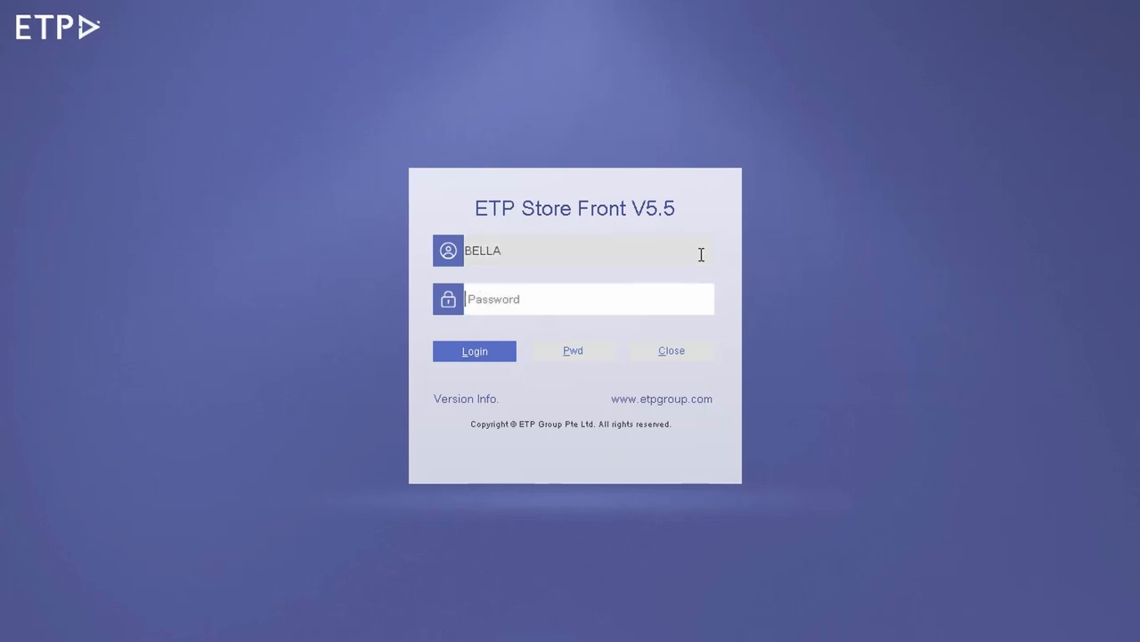
type("****")
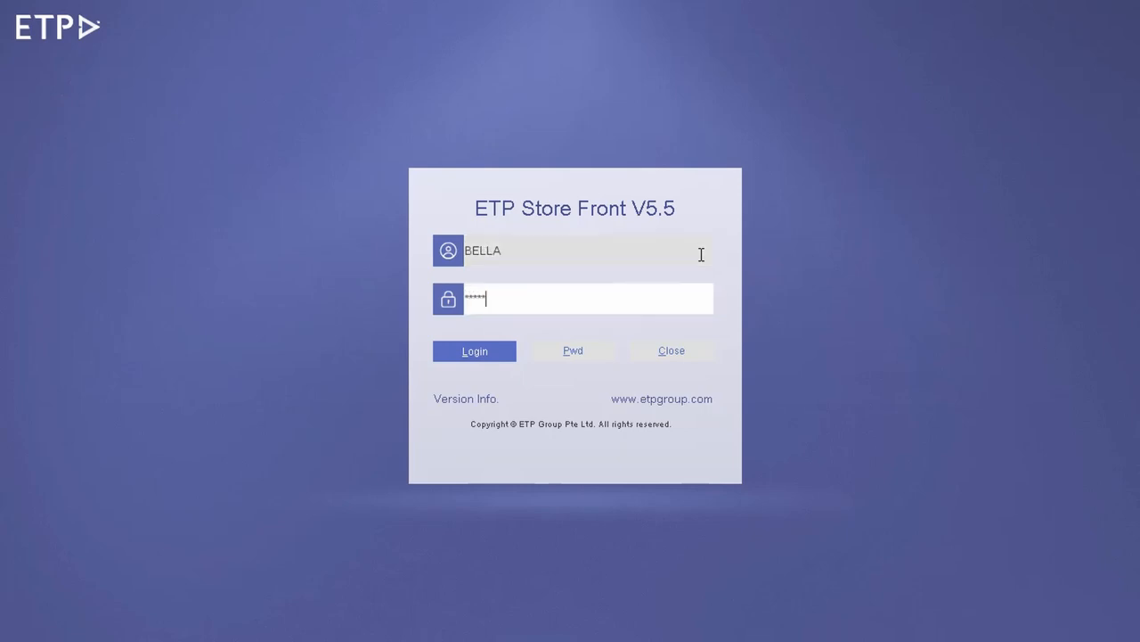
left_click(474, 350)
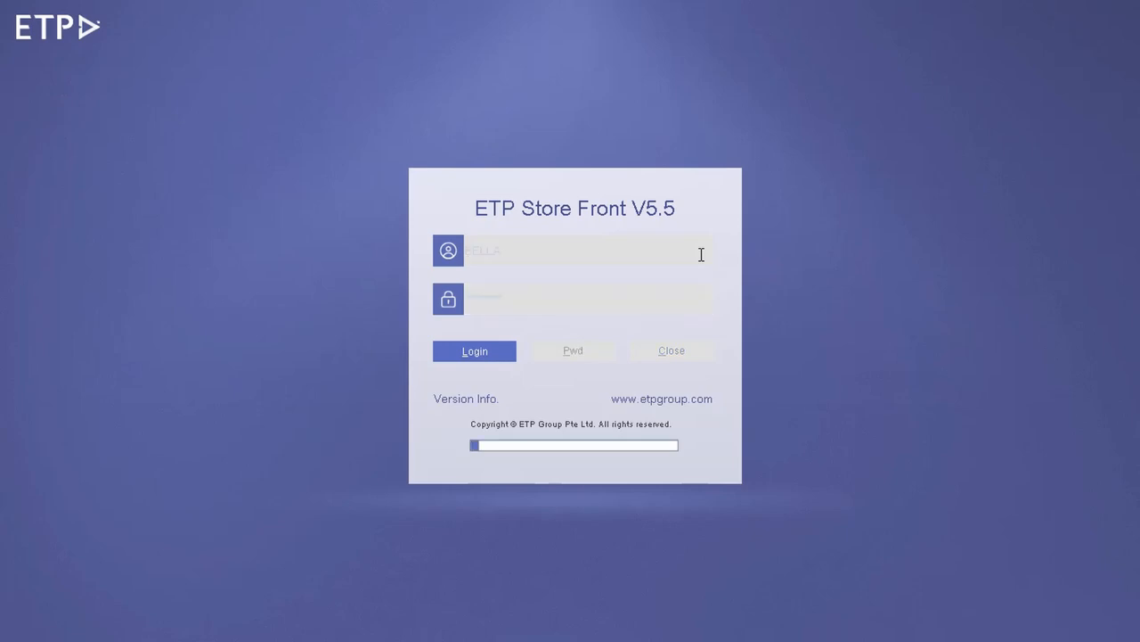
left_click(474, 350)
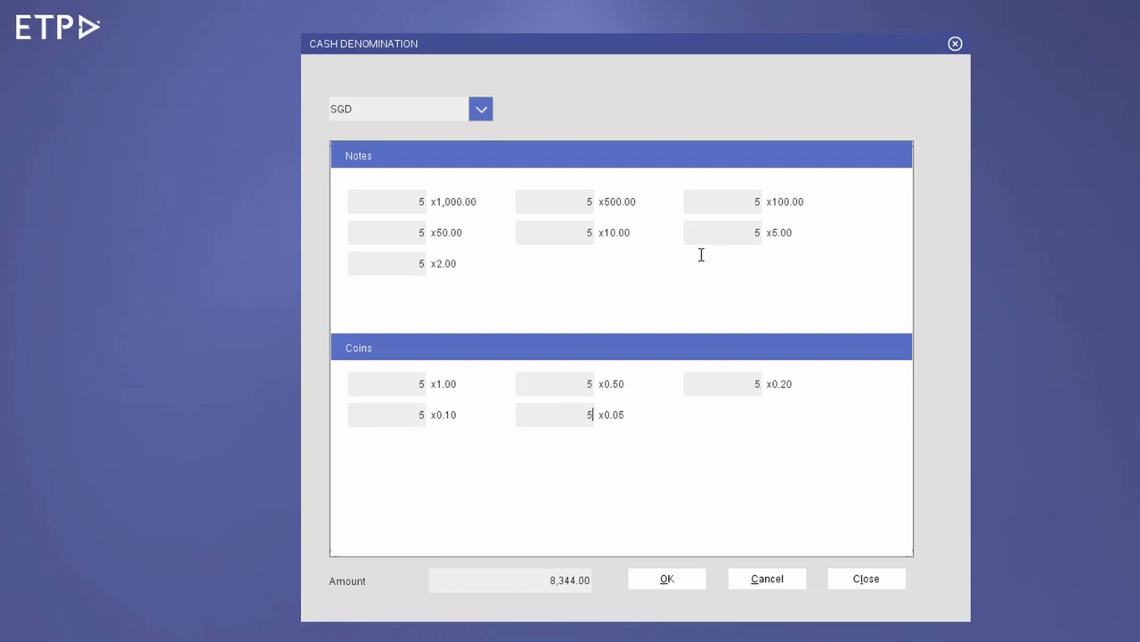
left_click(865, 578)
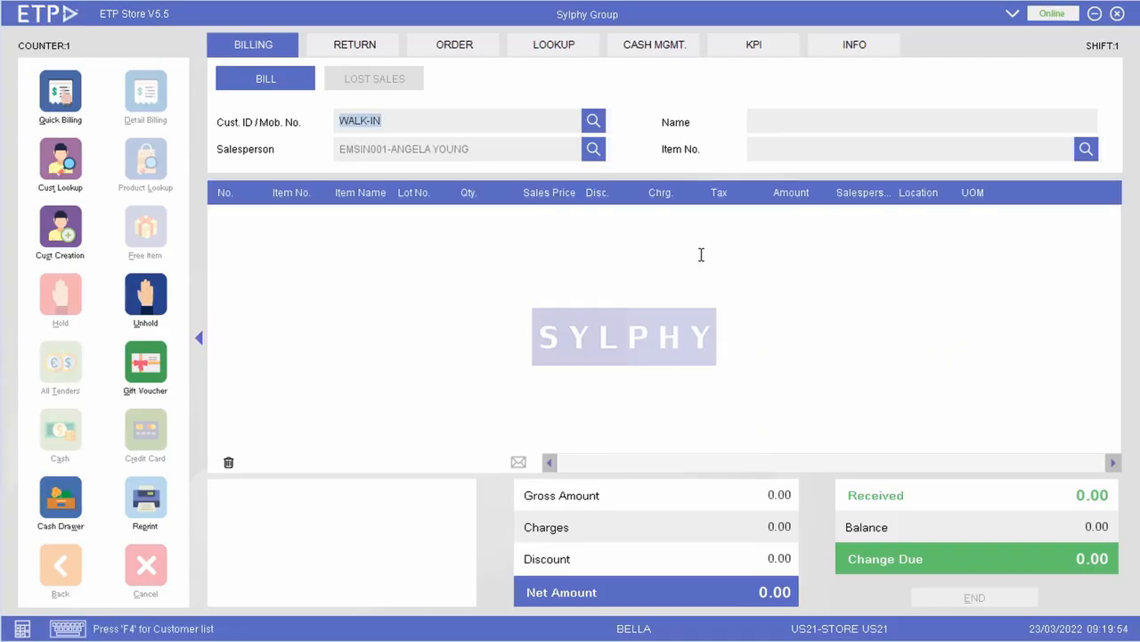
End the shift declaring 8,344.25 cash and 2,022.00 VISA card takings.
left_click(654, 44)
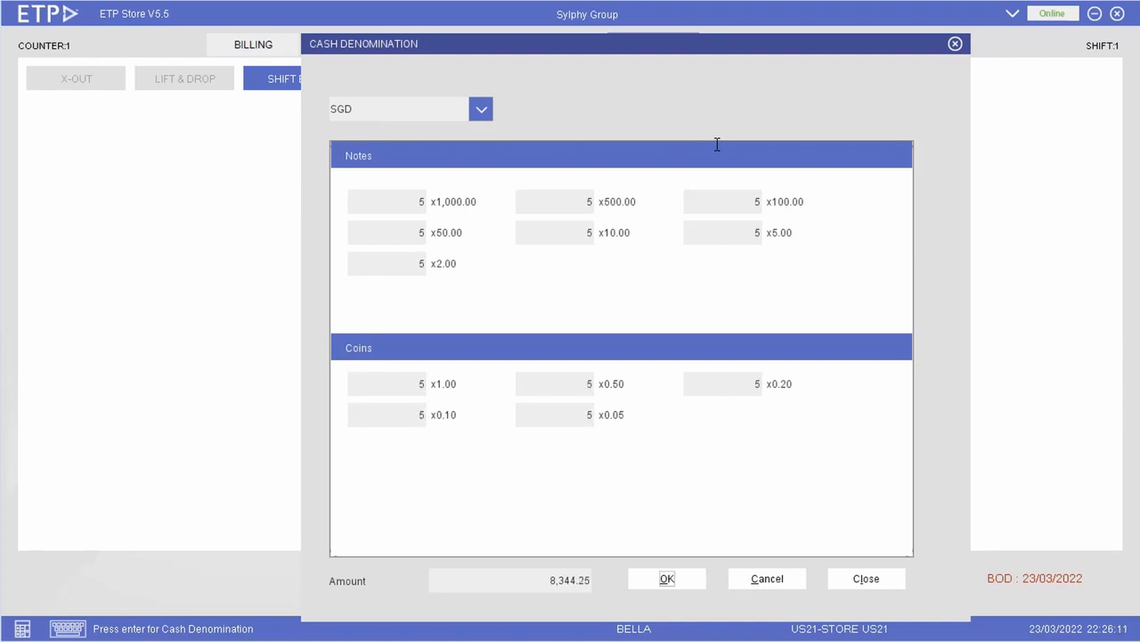
left_click(667, 578)
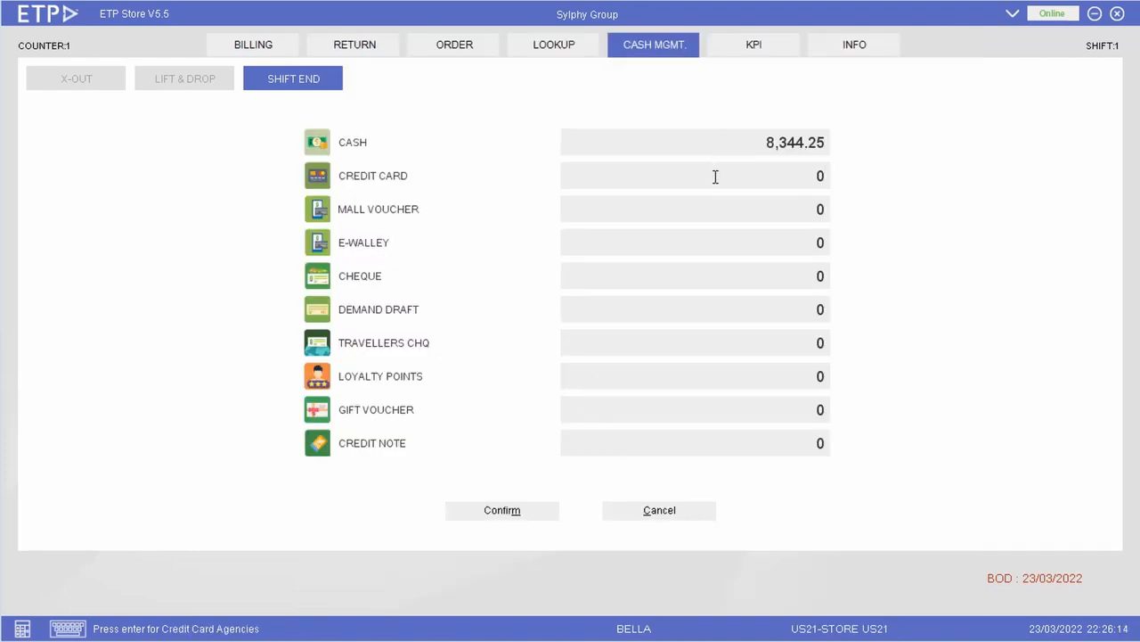
left_click(695, 176)
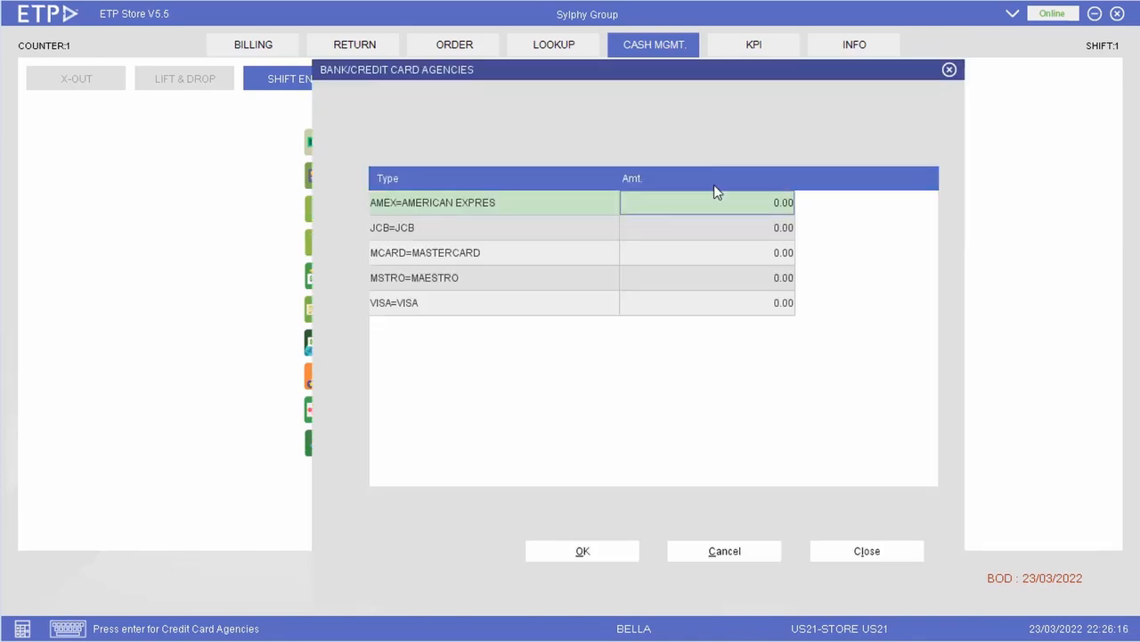
left_click(706, 302)
type("2,022")
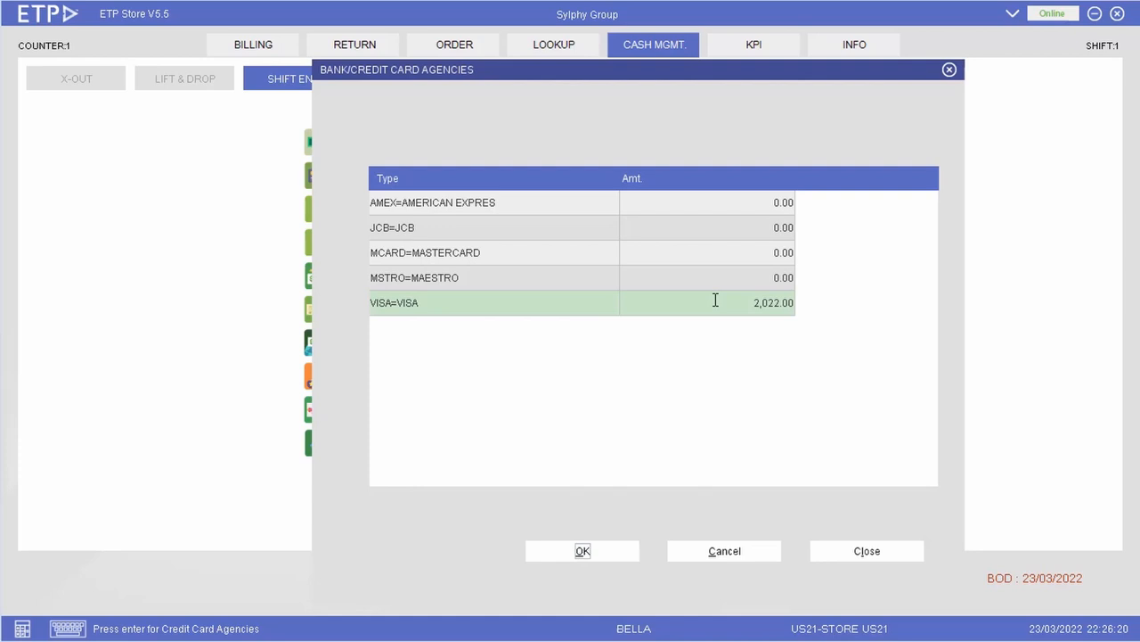
left_click(582, 550)
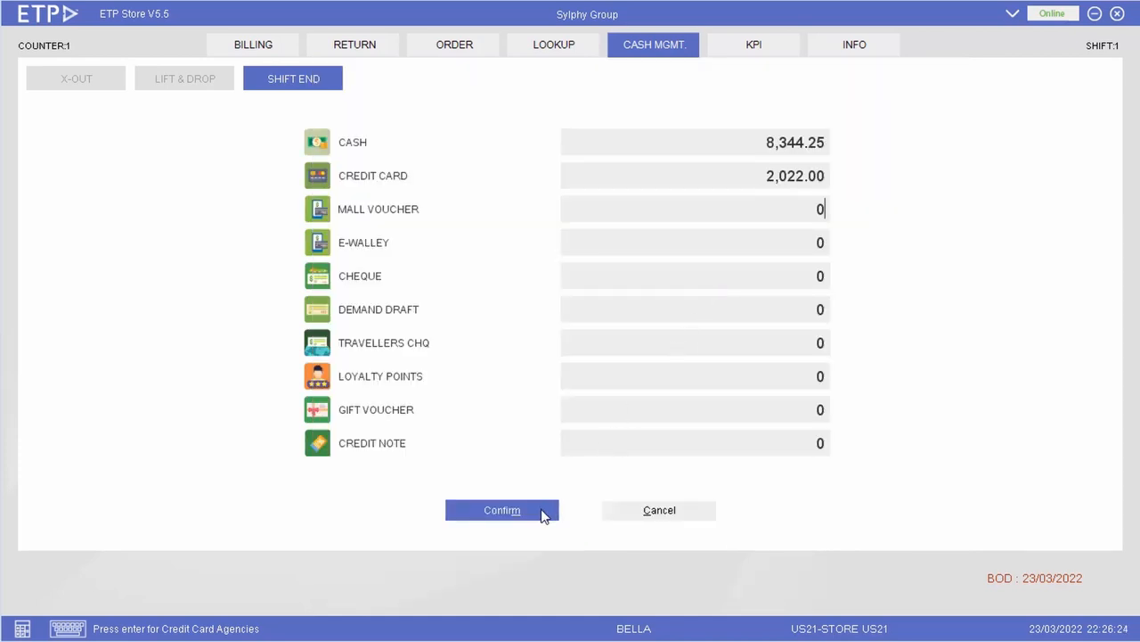
left_click(502, 510)
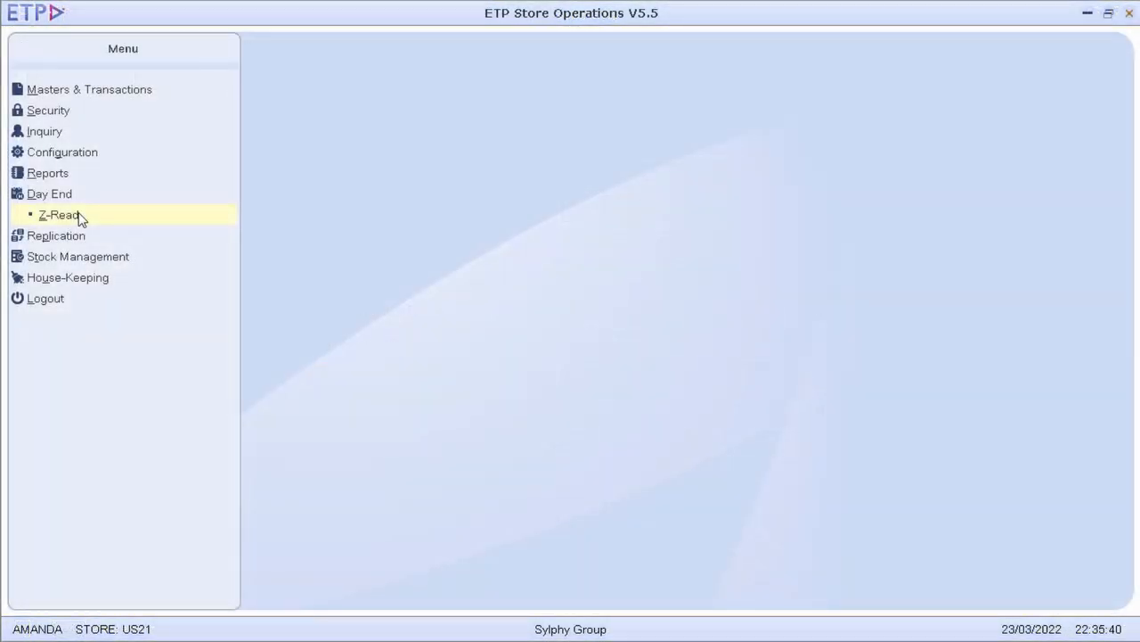
Save the counter 1, shift 1 Z-Read with total sales 10,366.25 and zero difference.
left_click(59, 214)
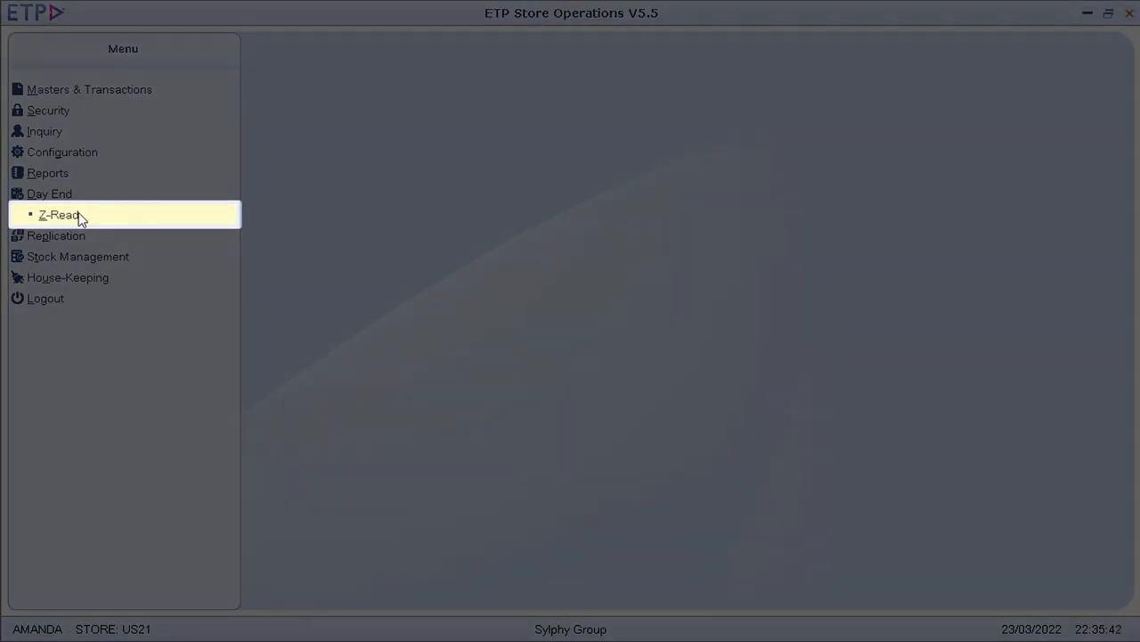
left_click(59, 214)
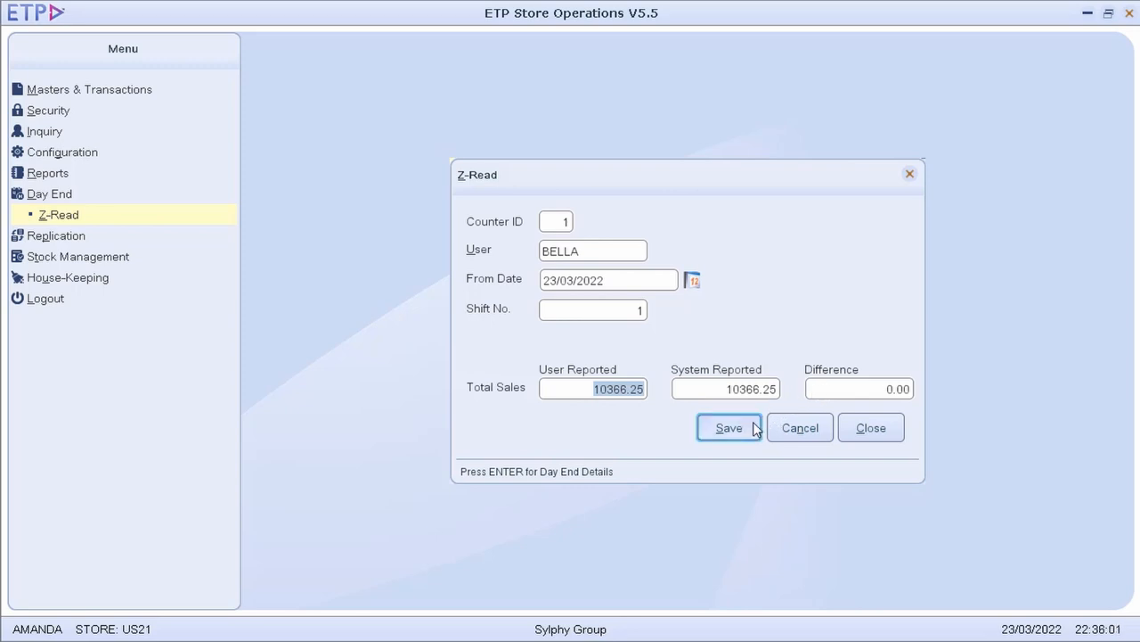
left_click(729, 427)
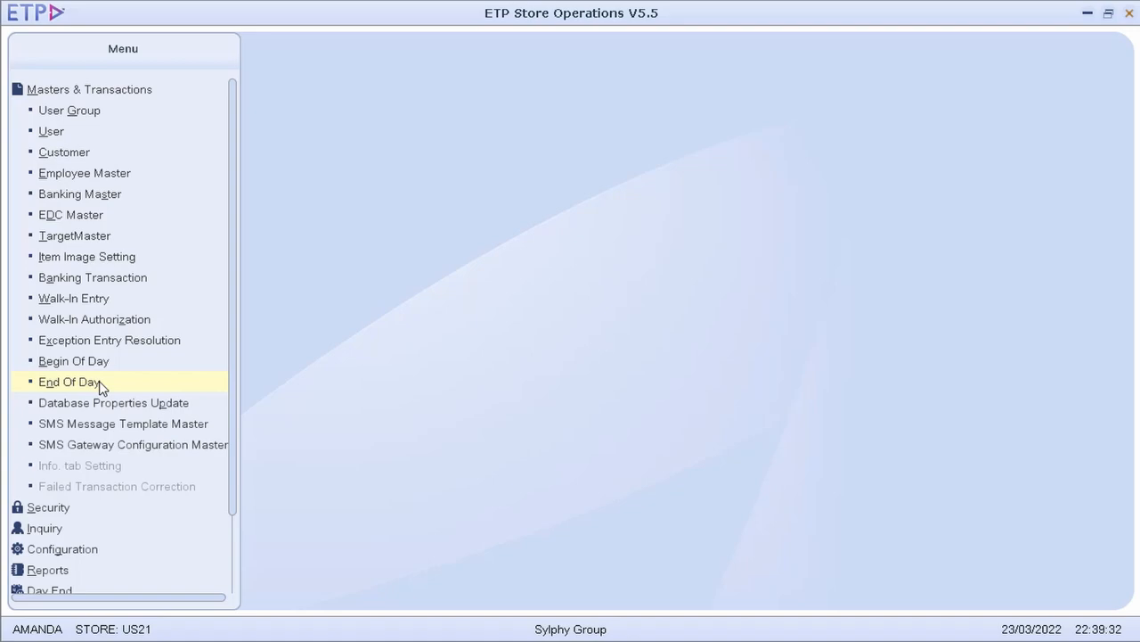
Run End Of Day for US21 on 23/03/2022, accepting the alerts, and close the window.
left_click(69, 382)
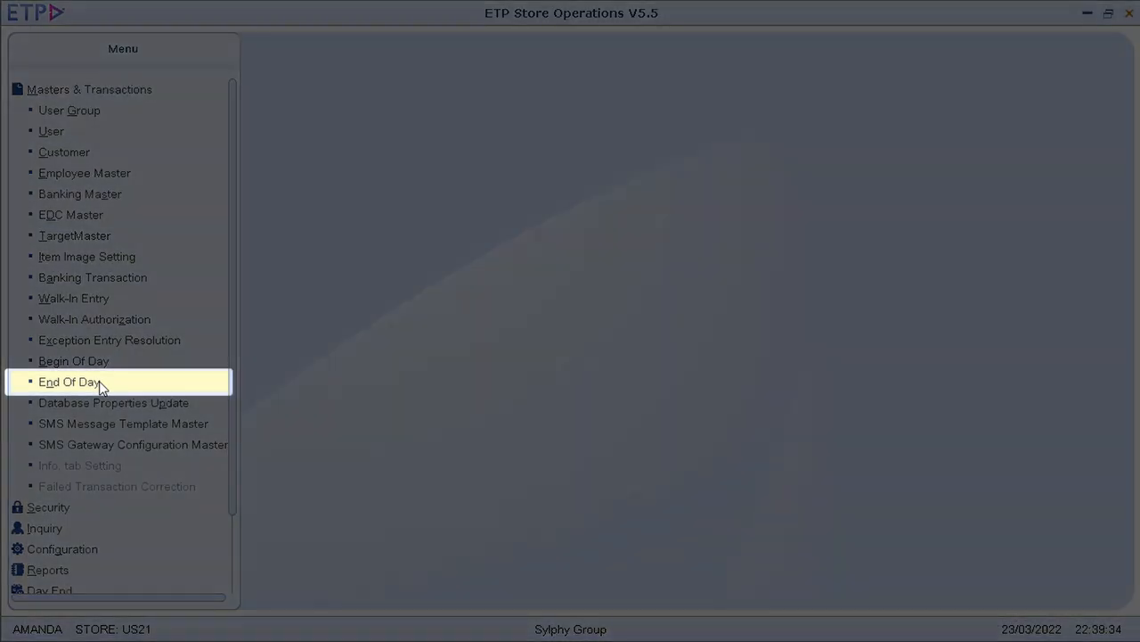
left_click(69, 381)
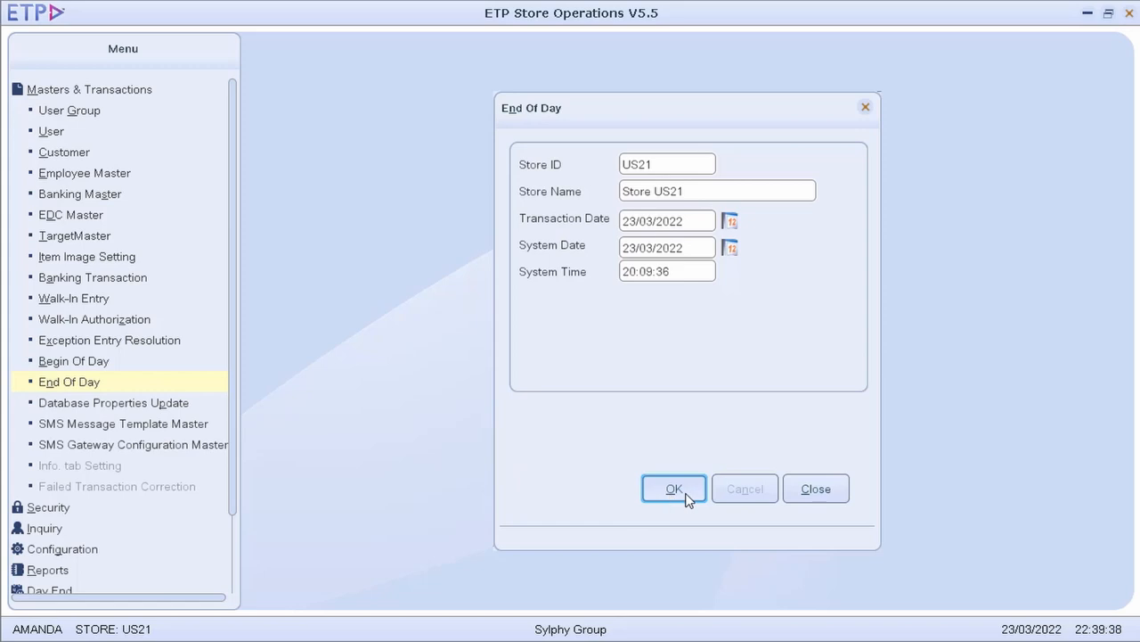
left_click(674, 488)
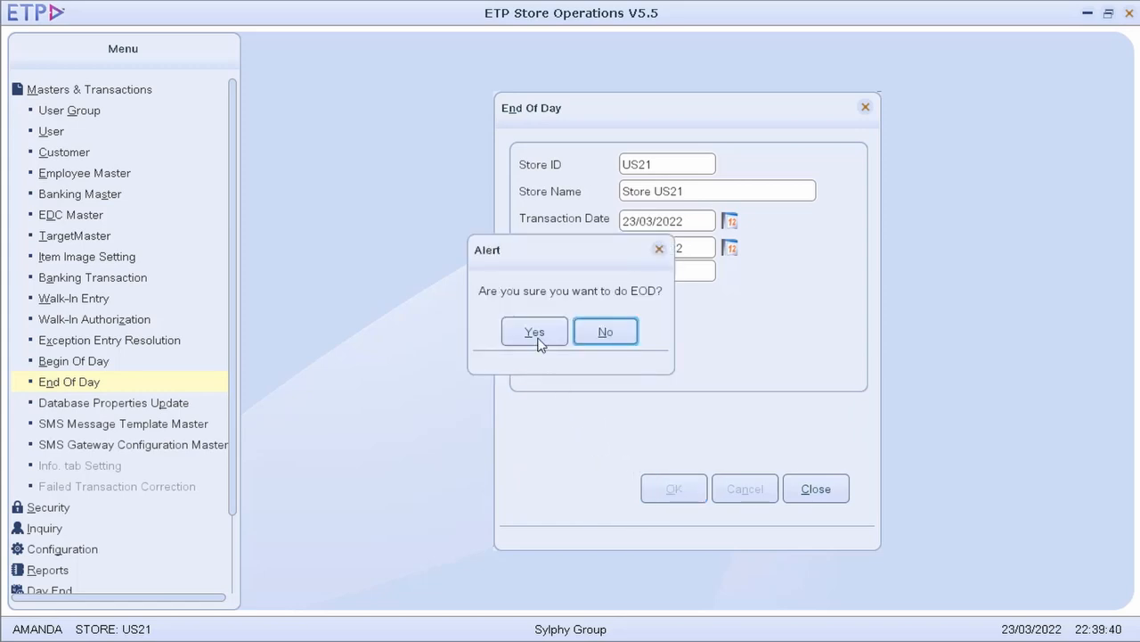
left_click(535, 332)
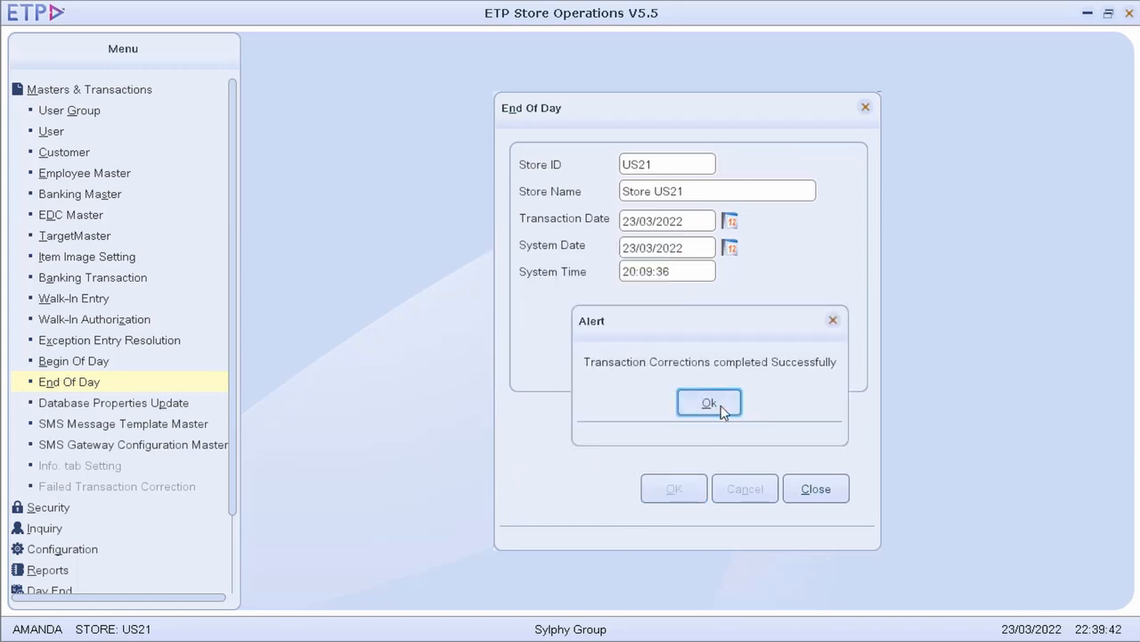
left_click(708, 402)
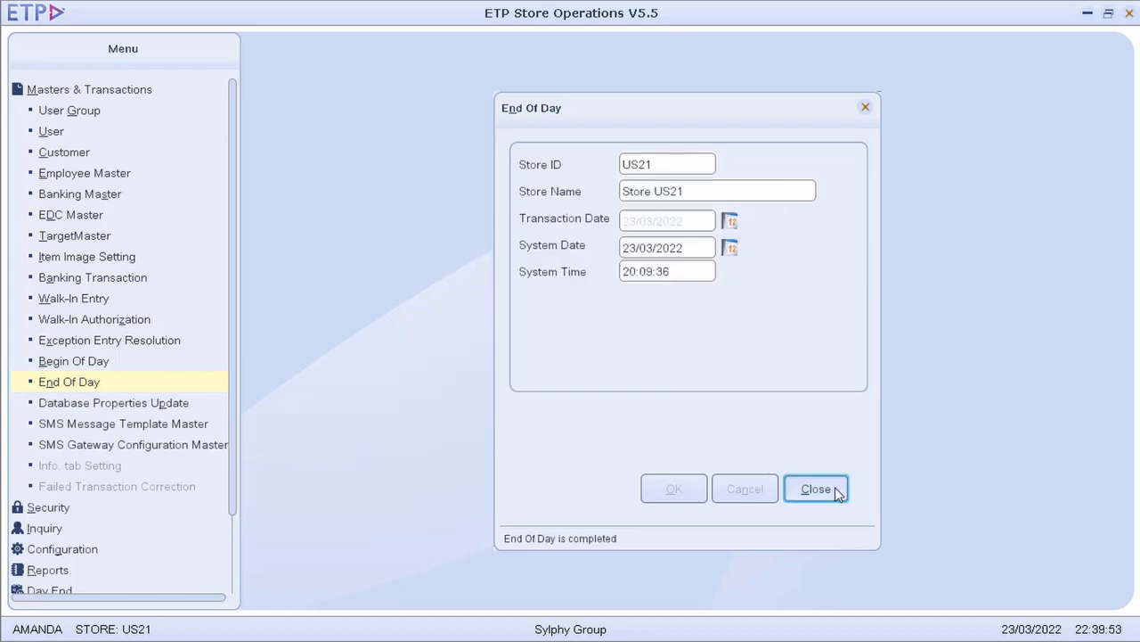
left_click(815, 488)
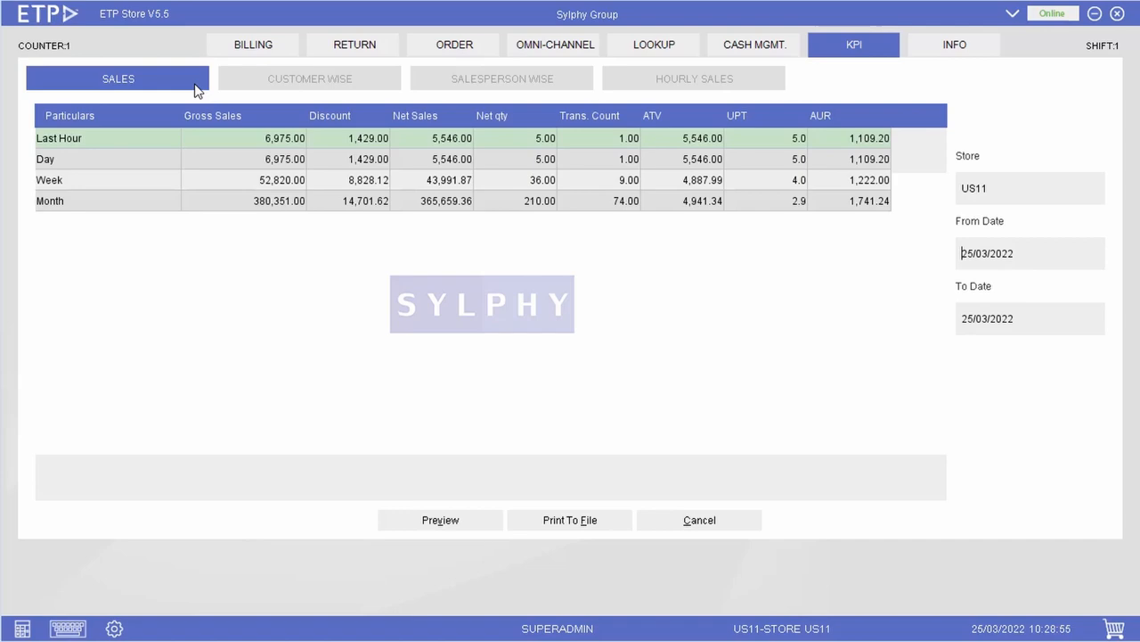
mouse_move(261, 92)
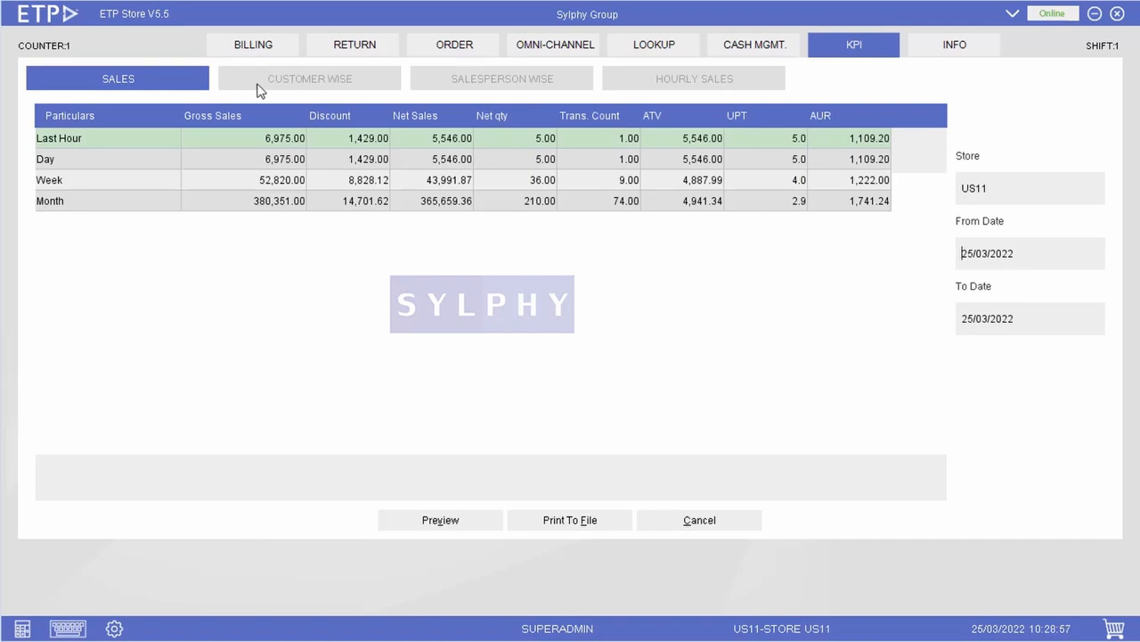
View the US11 KPI customer-wise, salesperson-wise and hourly breakdowns, returning to salesperson-wise.
left_click(309, 78)
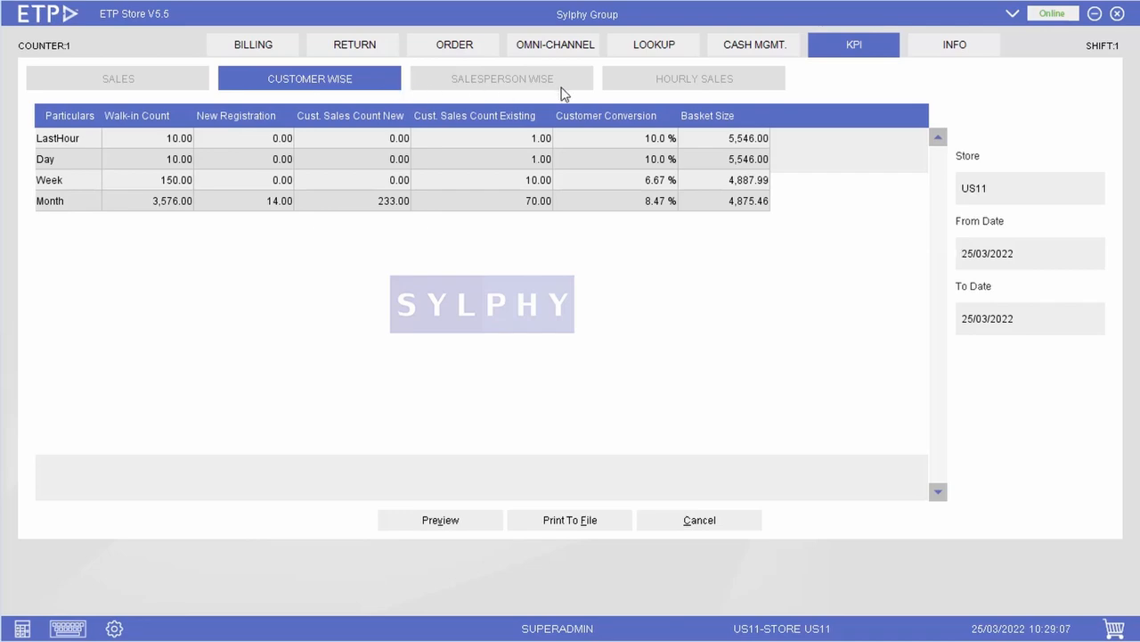
left_click(501, 79)
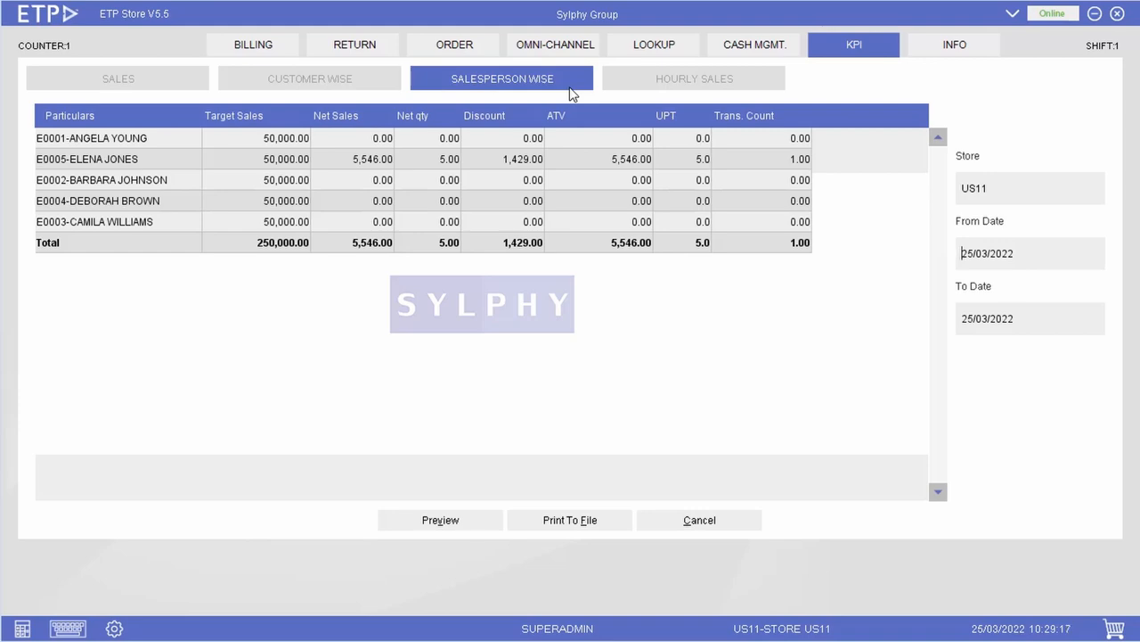
mouse_move(759, 95)
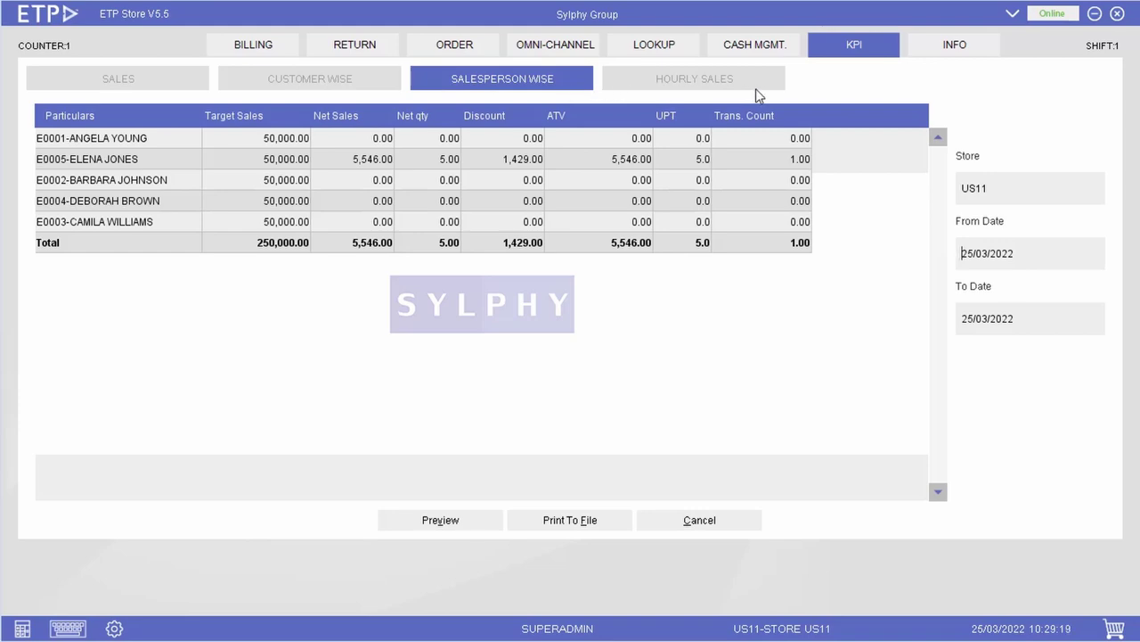
left_click(694, 78)
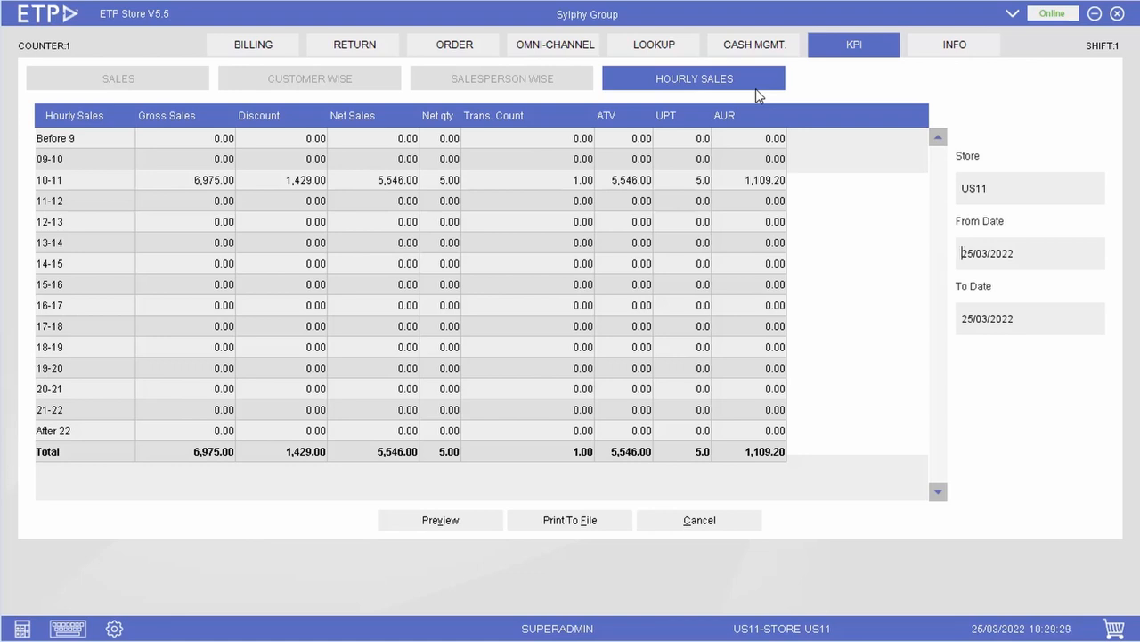
left_click(501, 78)
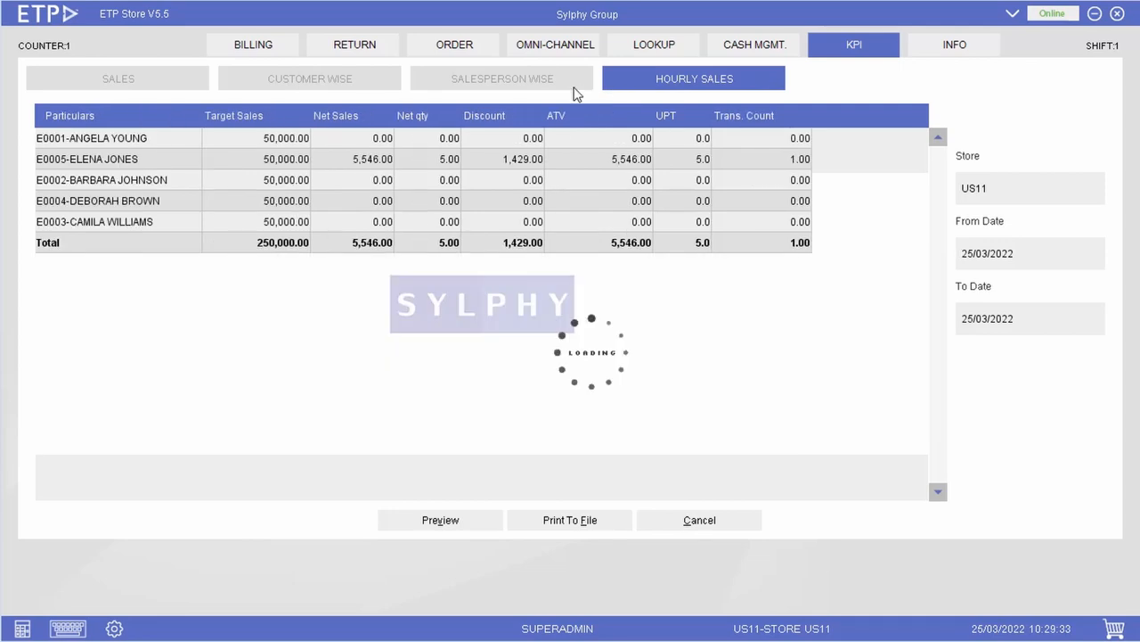
Pick 21 March 2022 as the KPI report date.
left_click(501, 78)
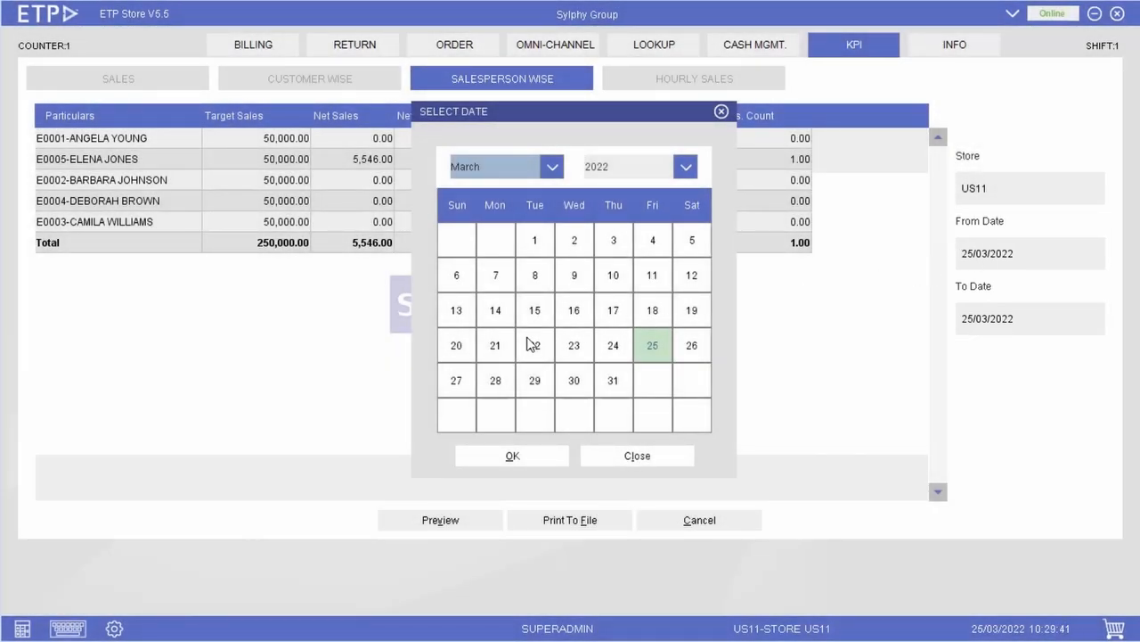
left_click(496, 344)
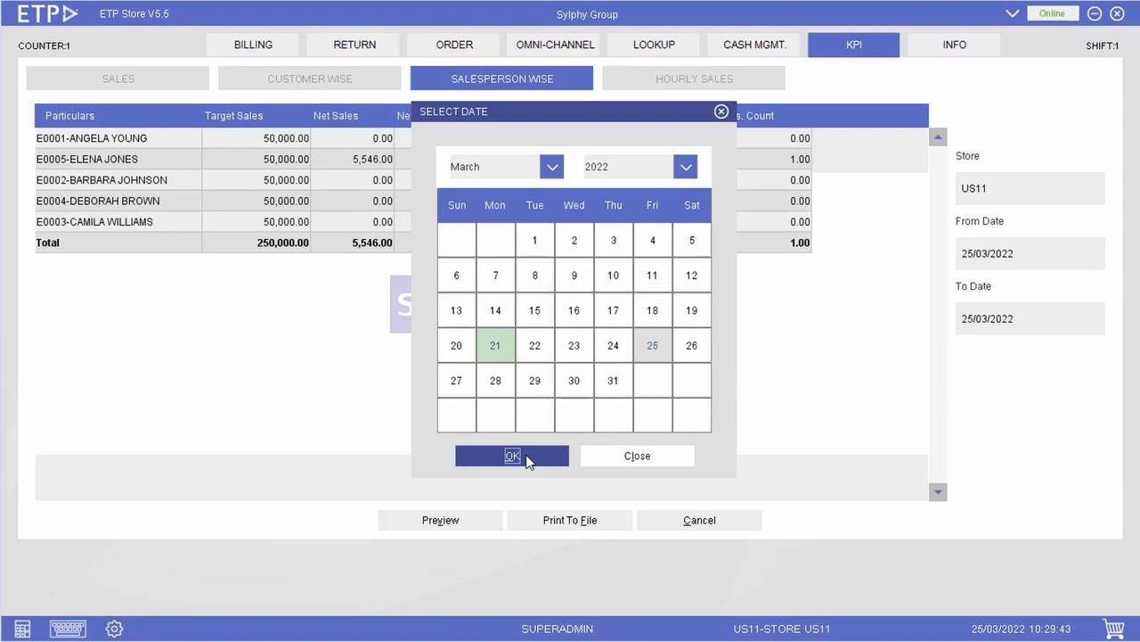
left_click(512, 456)
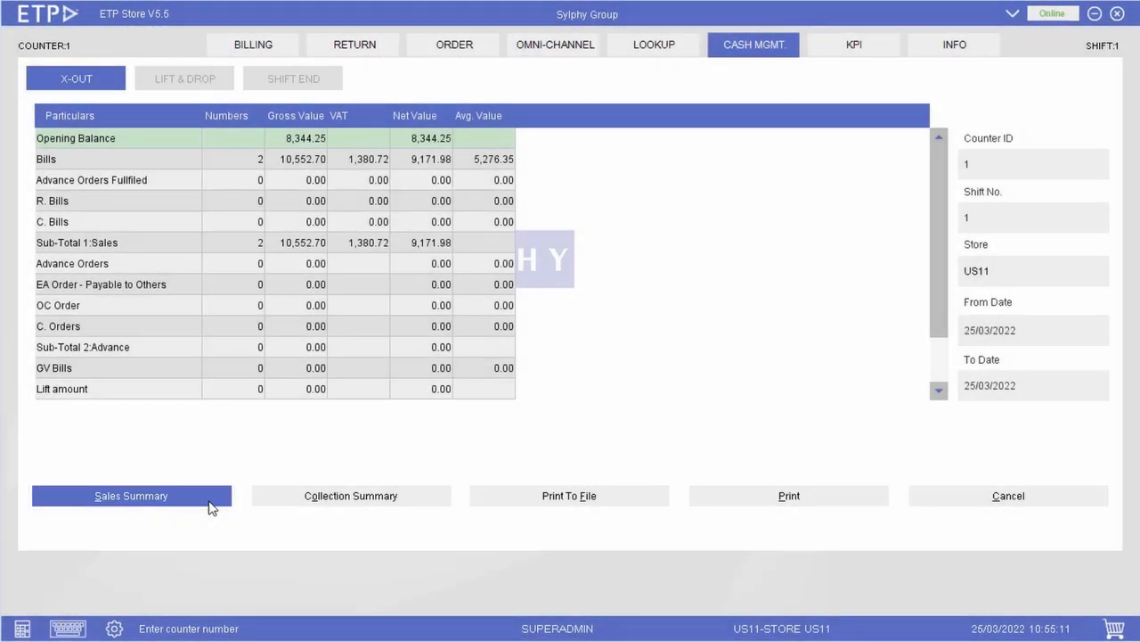
Review the counter 1, shift 1 X-Out collection summary and print the report.
left_click(350, 495)
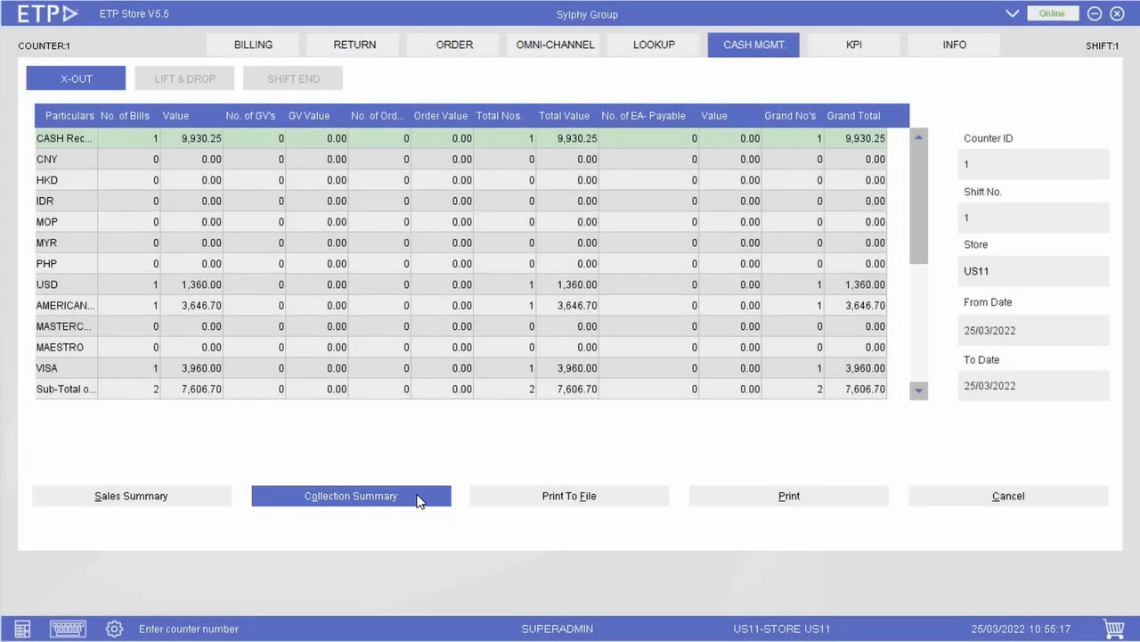
mouse_move(636, 445)
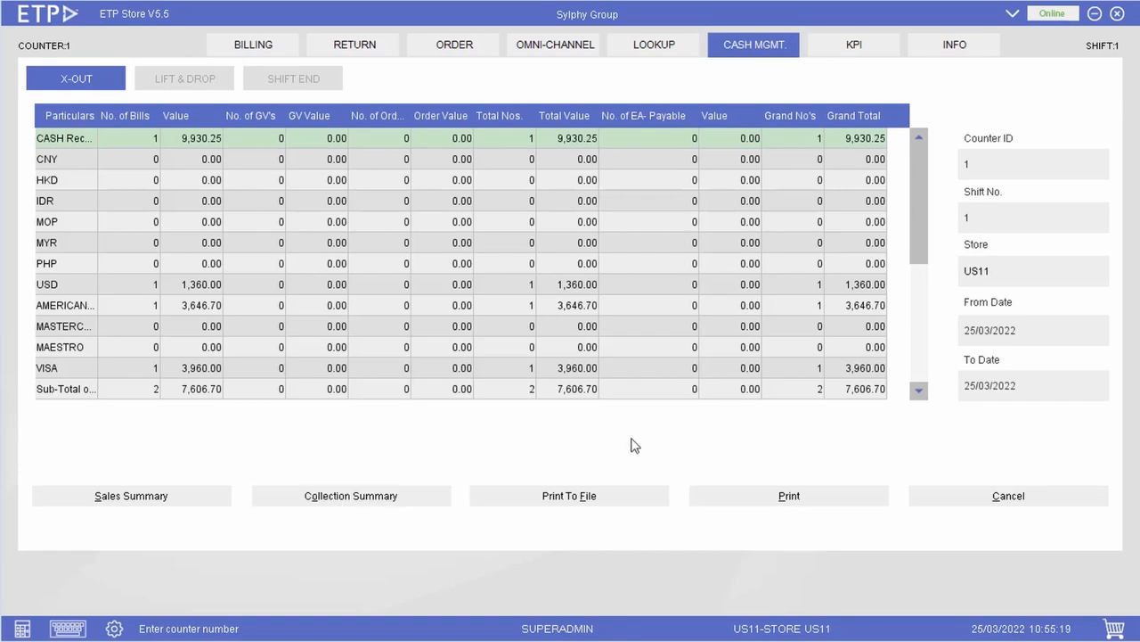
left_click(1034, 330)
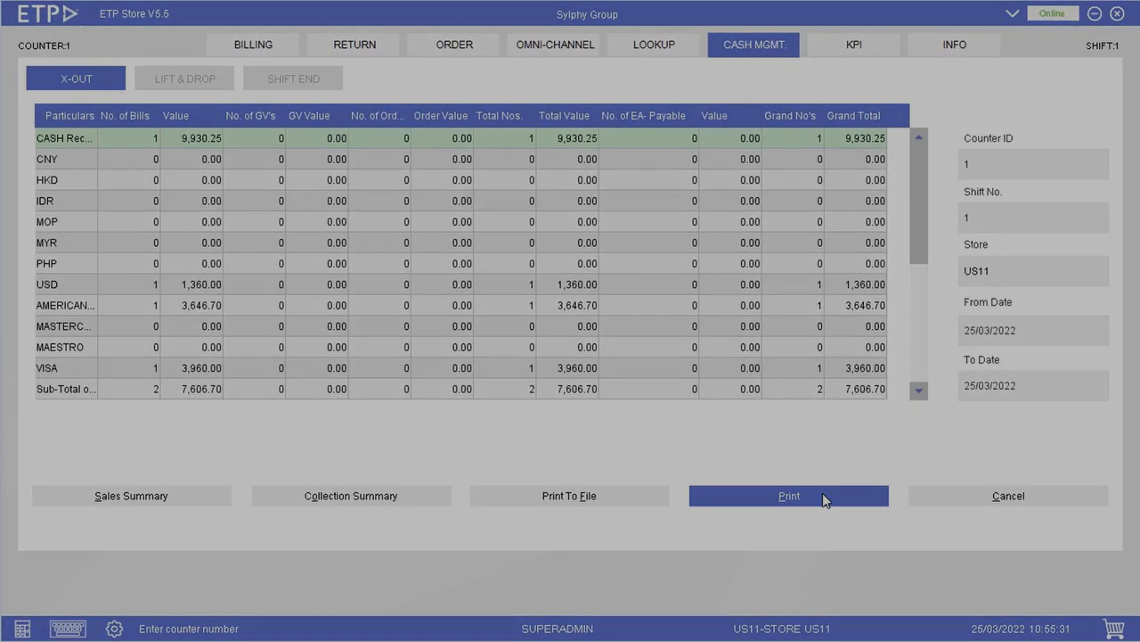
left_click(183, 79)
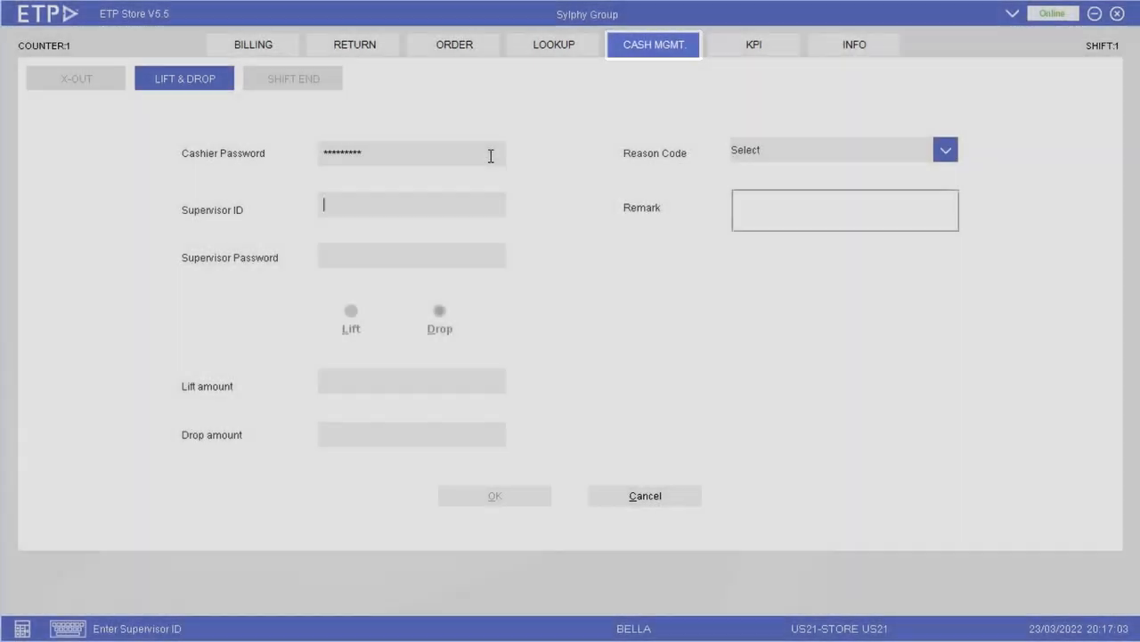
Submit a 5,000.00 cash lift authorised by AMANDA, reason LIFT - Lift Cash, remark Lift Cash.
type("AMANDA")
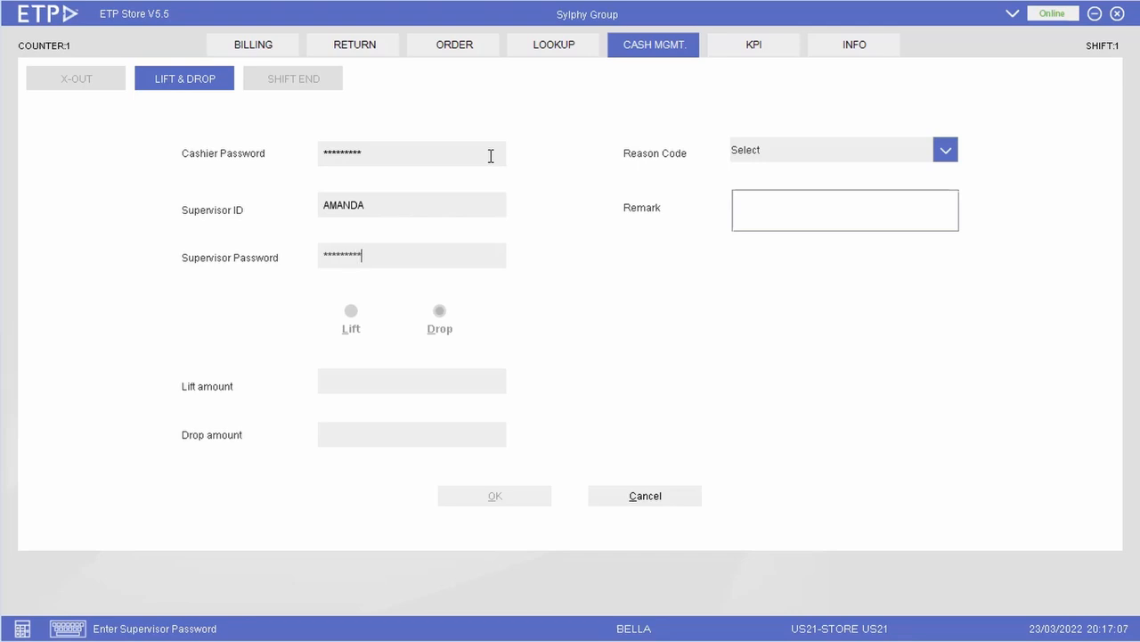
left_click(350, 310)
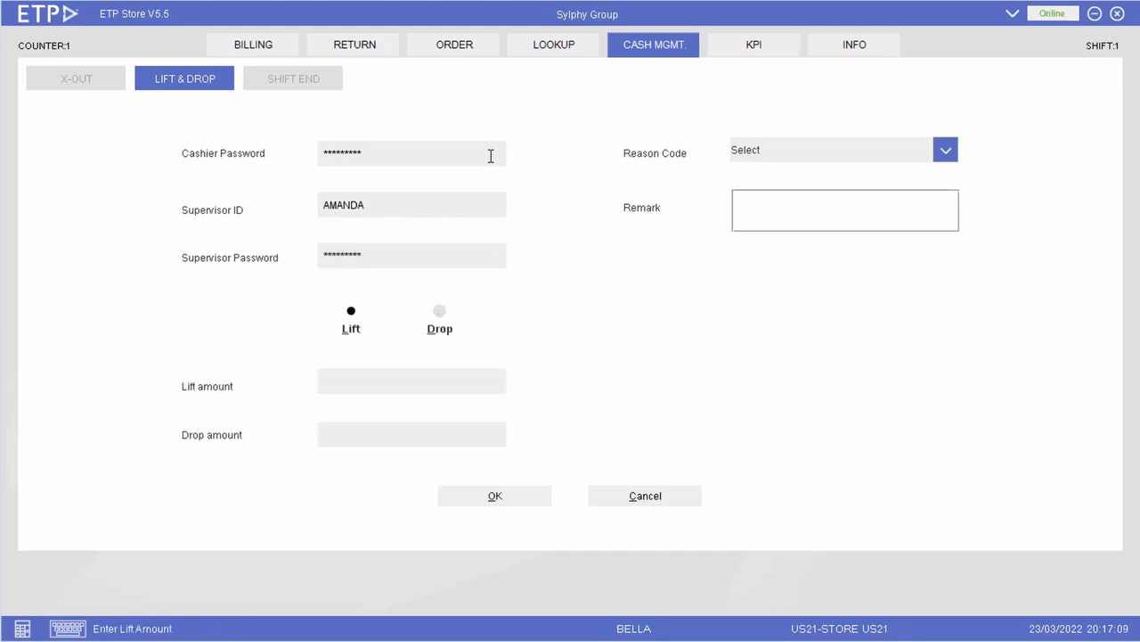
type("5000")
left_click(845, 210)
type("Lift")
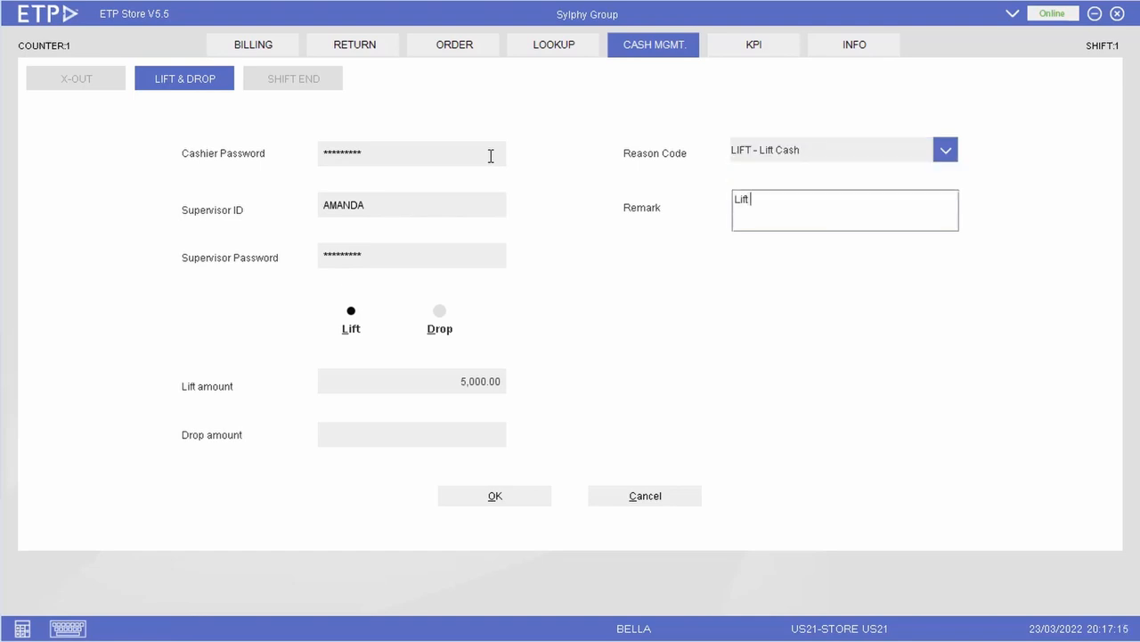
type("Cash")
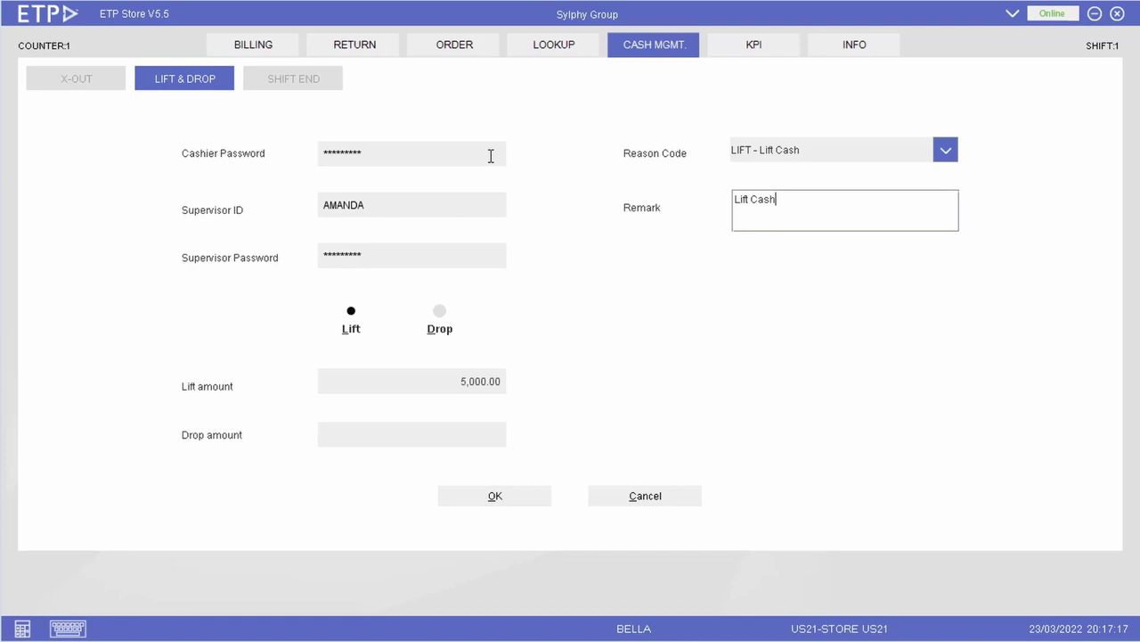
left_click(494, 495)
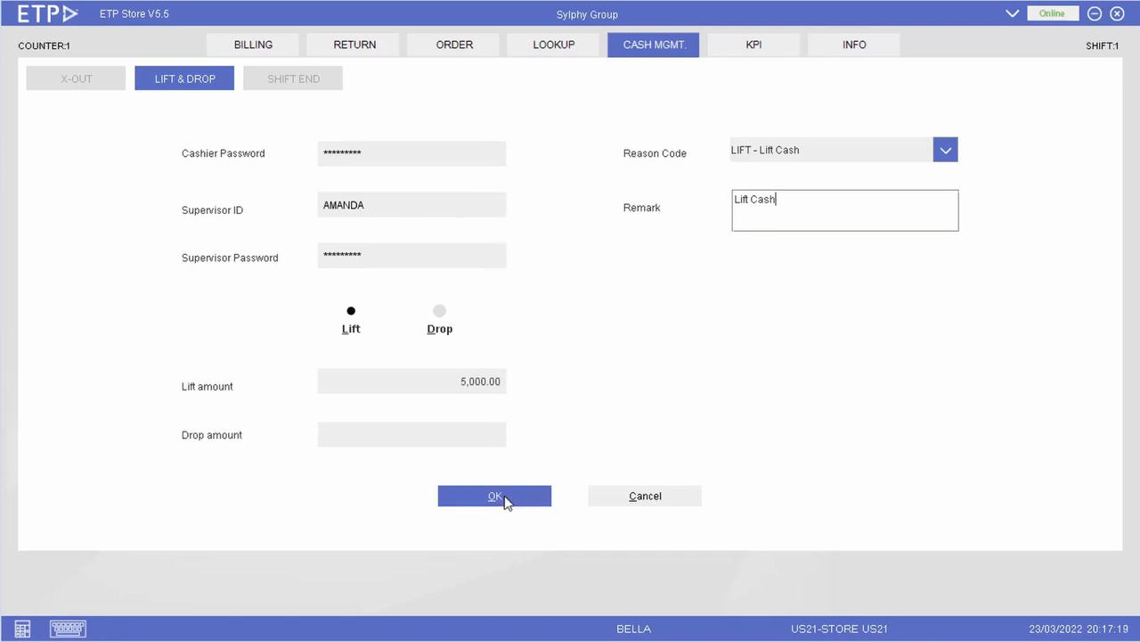
left_click(495, 495)
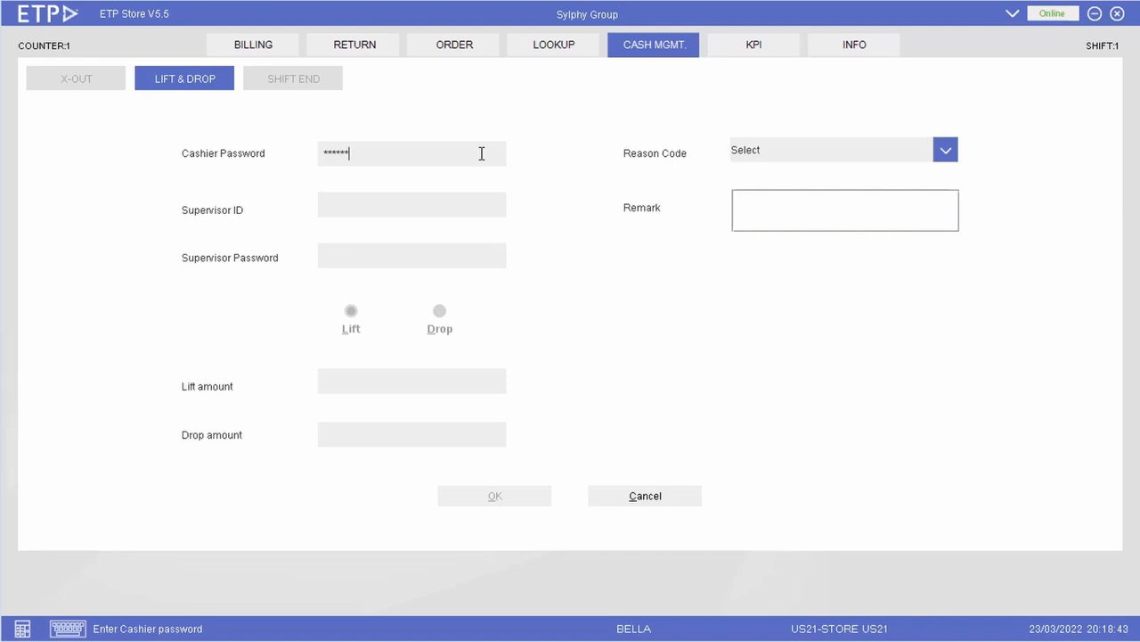
Submit a 5,000.00 cash drop authorised by AMANDA, reason DROP - Drop Cash, remark Drop Cash.
type("A")
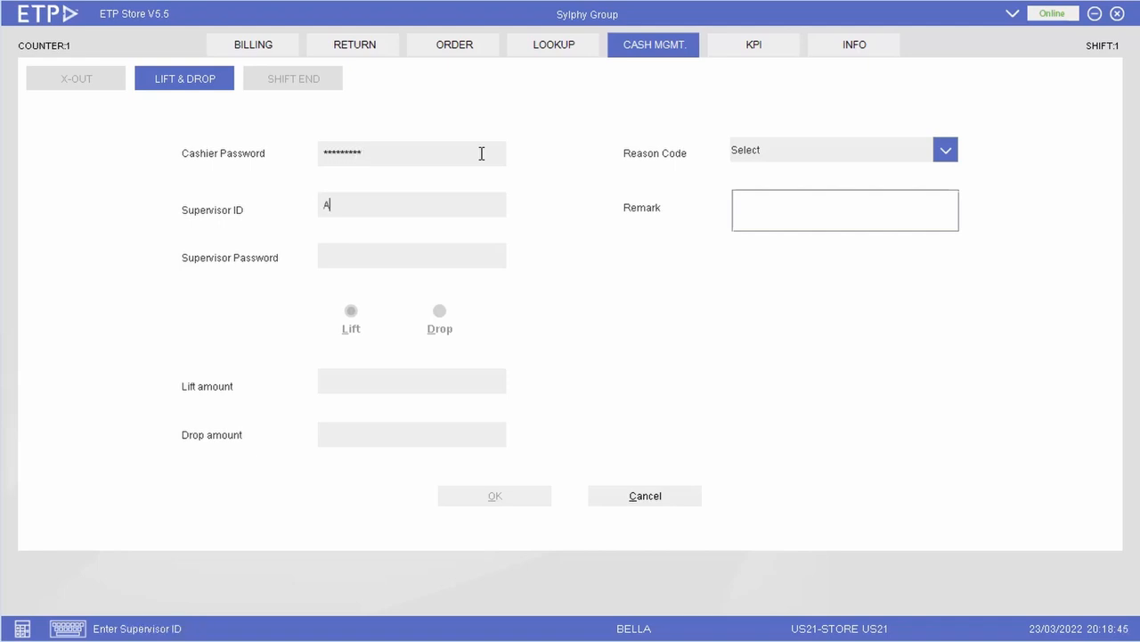
type("MANDA")
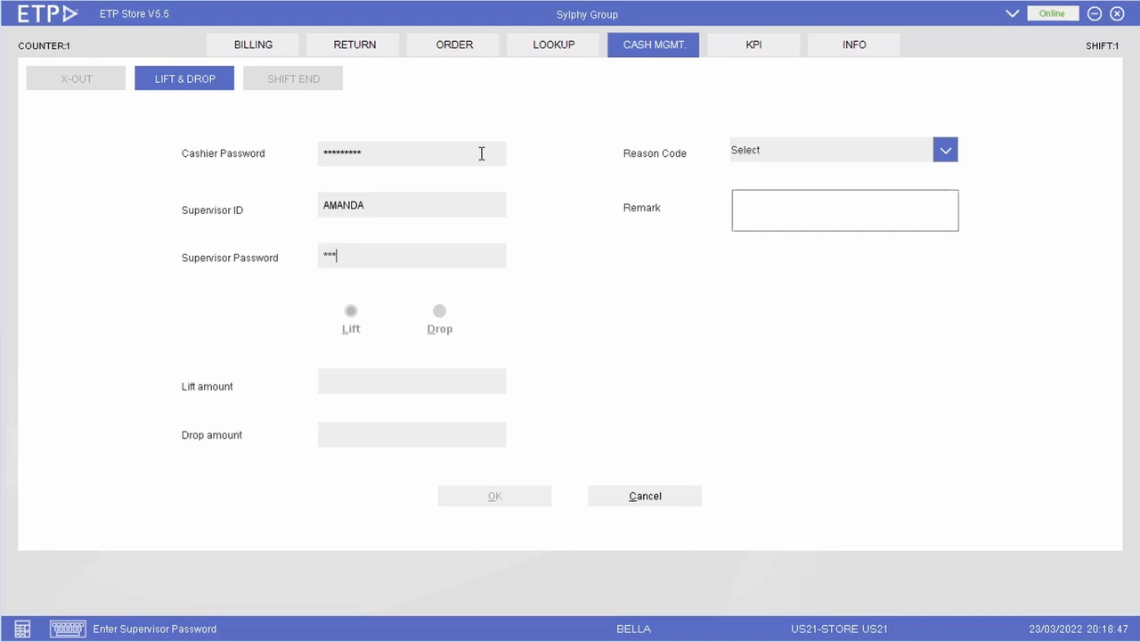
left_click(350, 310)
type("5")
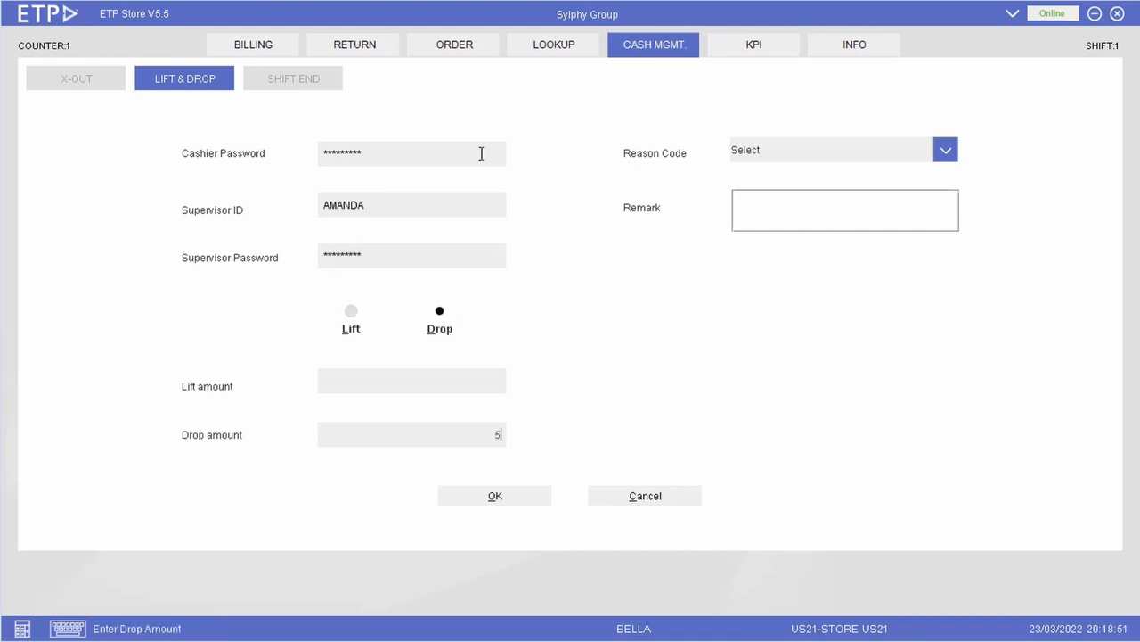
left_click(945, 149)
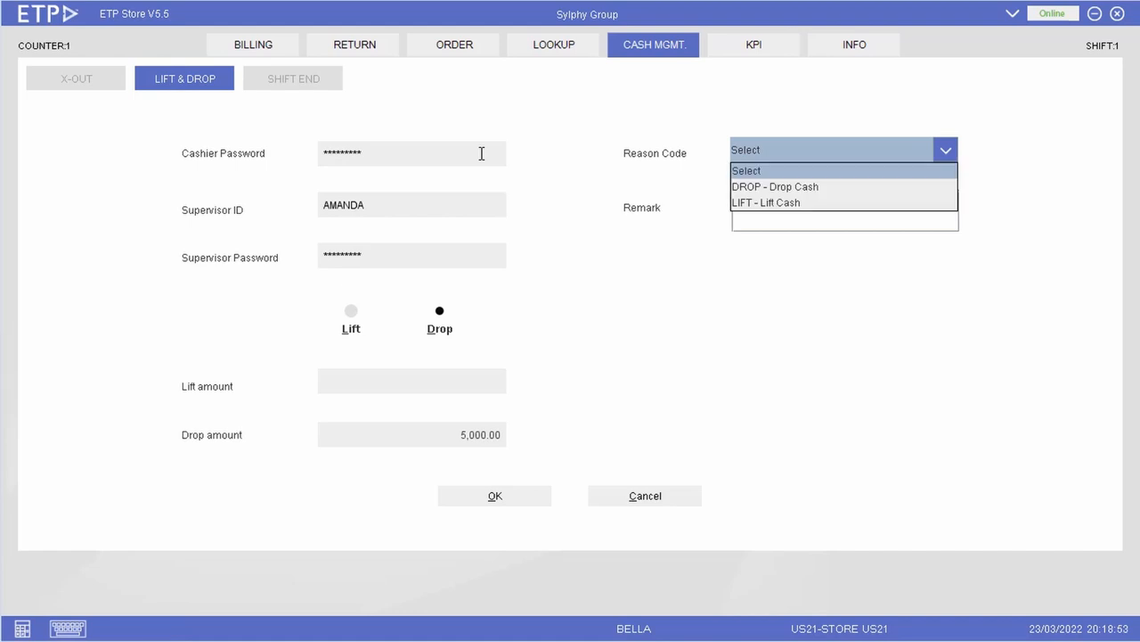
left_click(774, 186)
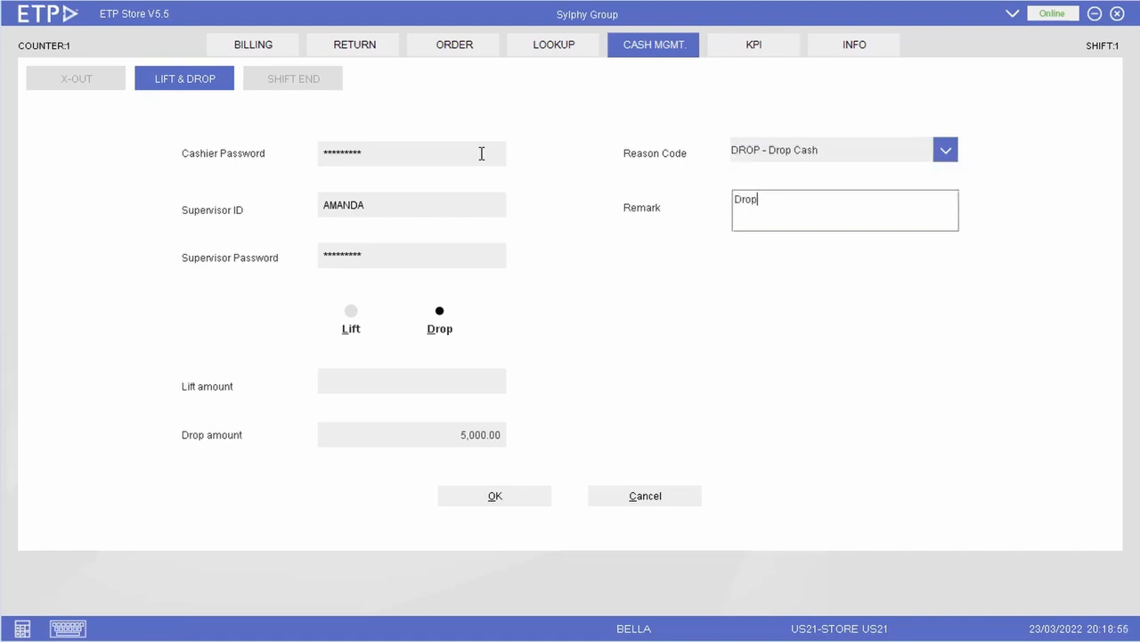
type("Cash")
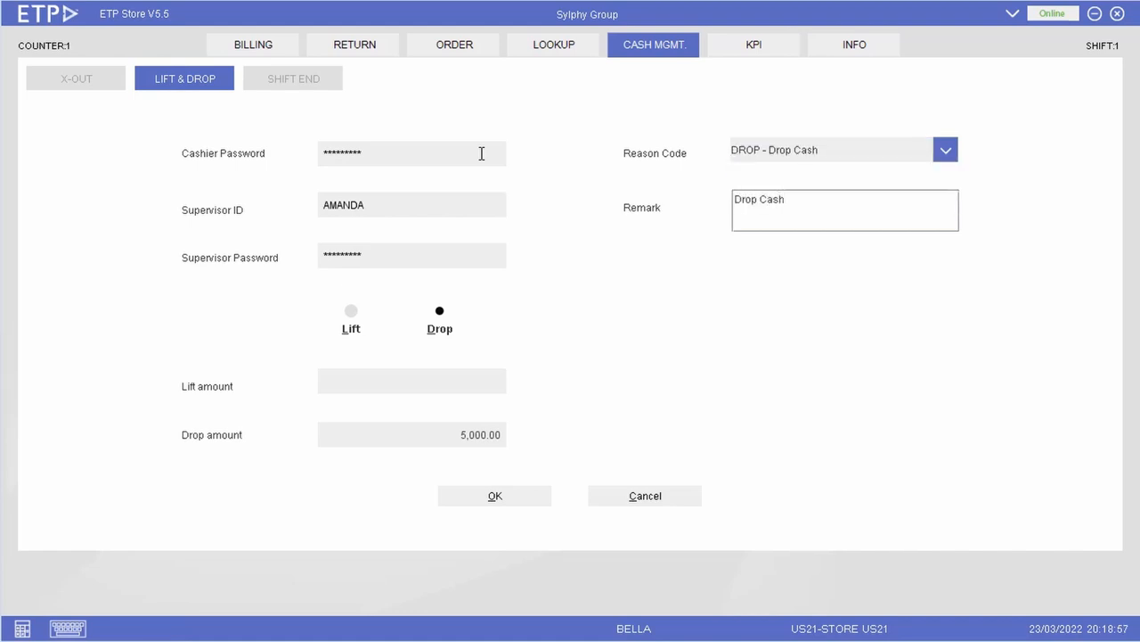
mouse_move(521, 484)
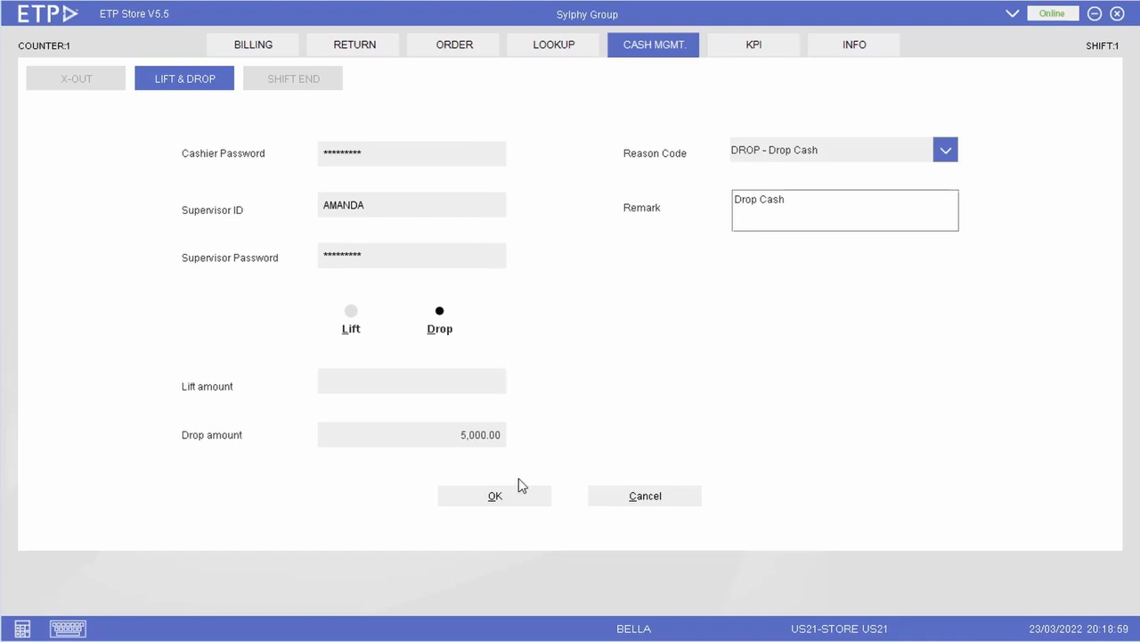
left_click(494, 496)
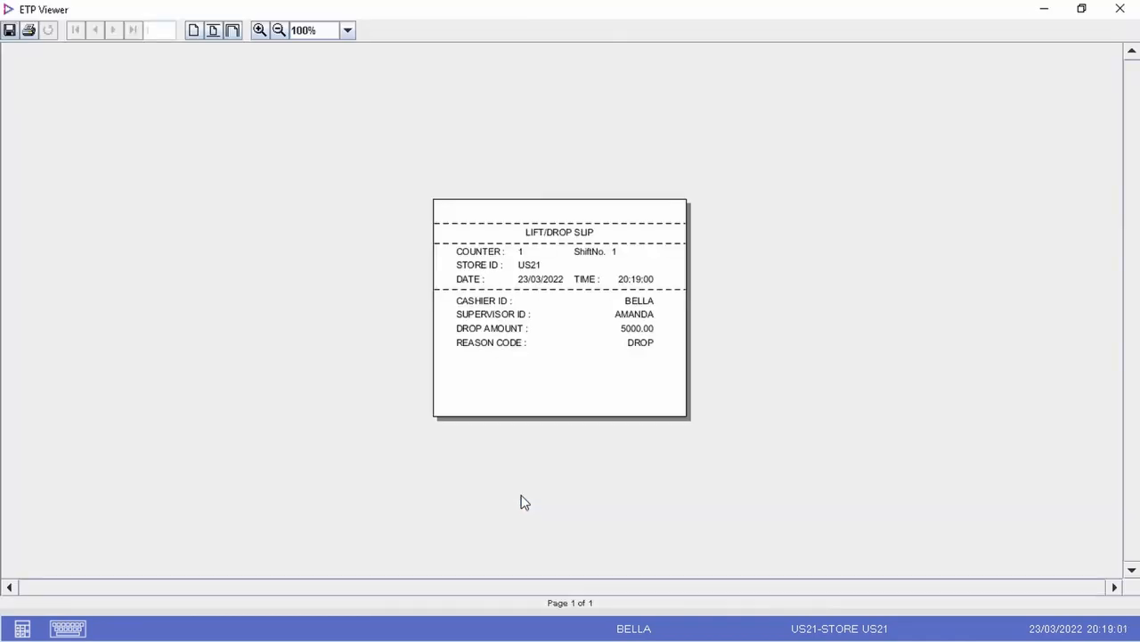
mouse_move(561, 356)
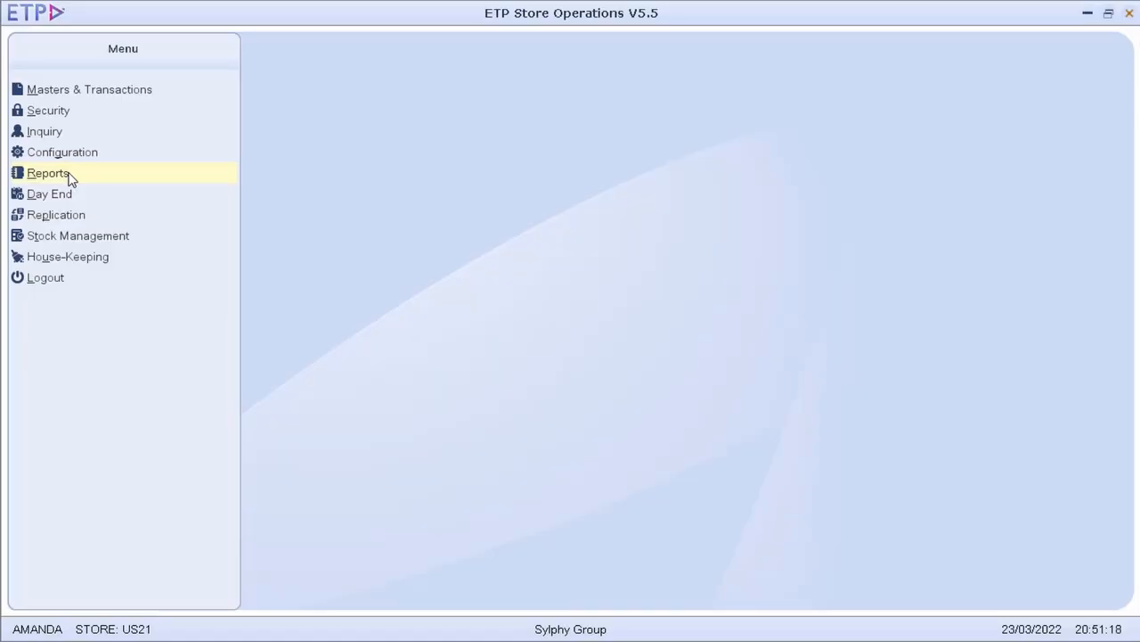
Run the Sales Report for the date range 23/03/2022 to 23/03/2022.
left_click(49, 173)
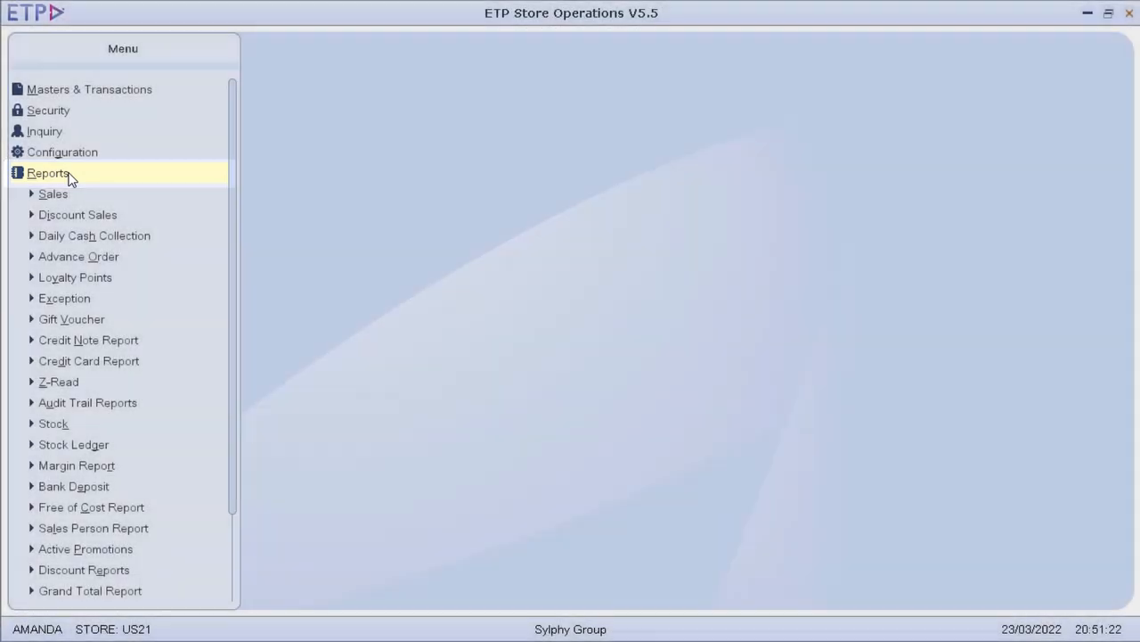
left_click(52, 193)
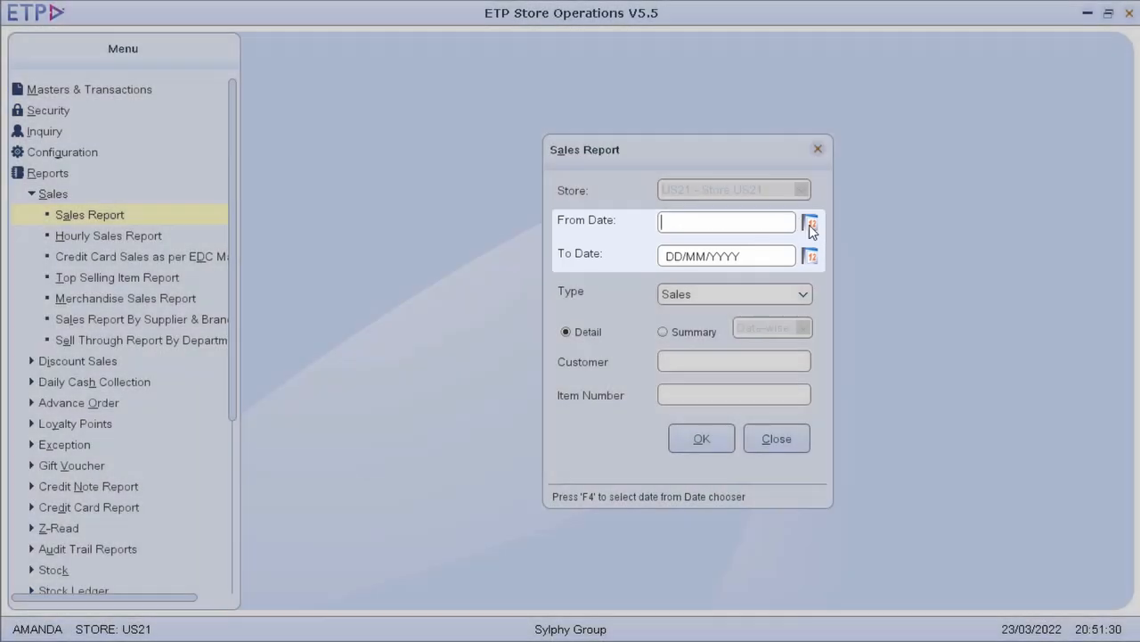
left_click(810, 222)
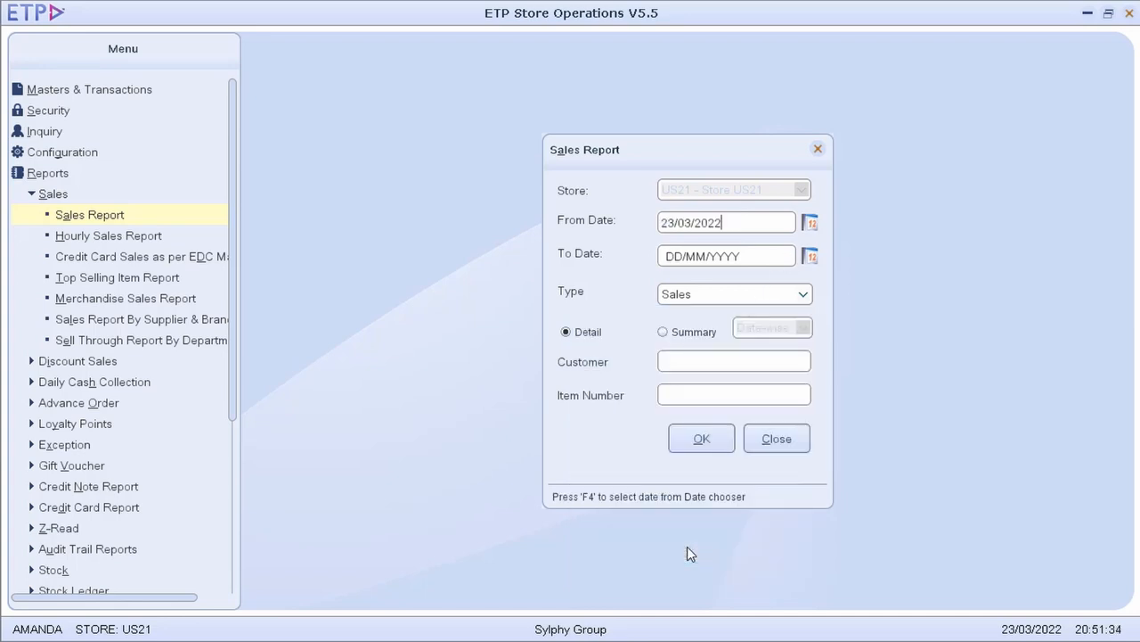
left_click(810, 256)
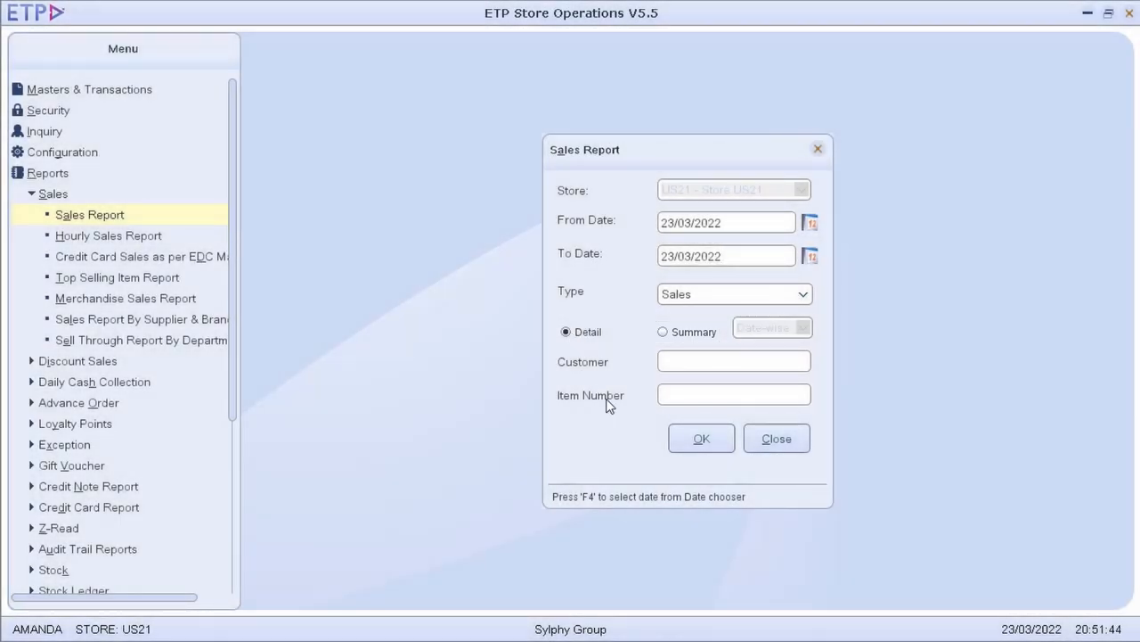
left_click(701, 438)
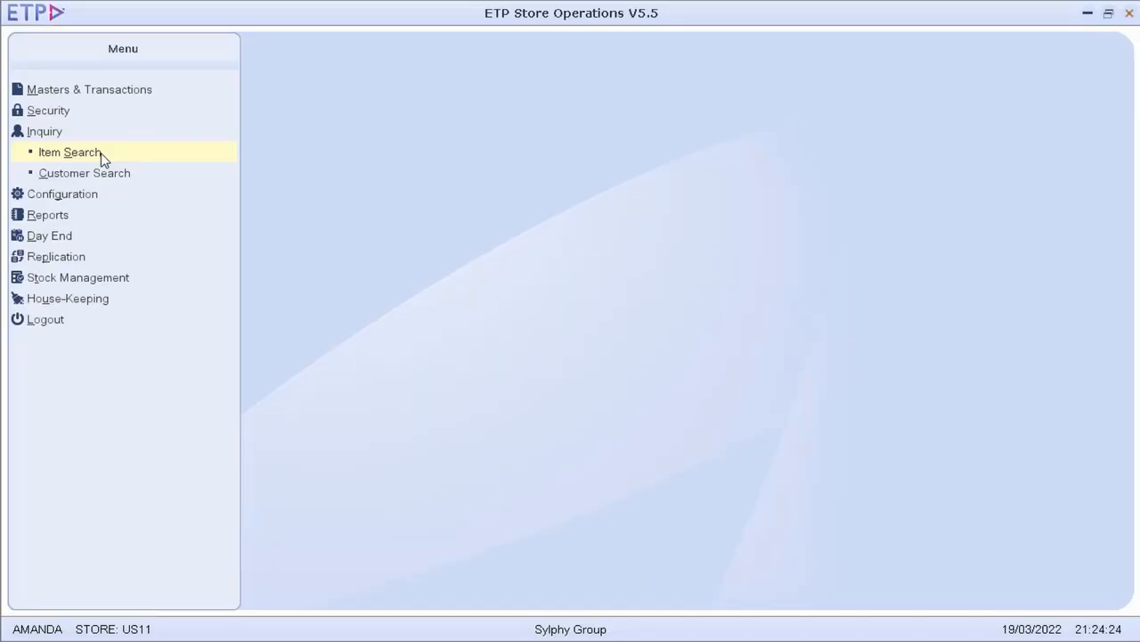
Search items for number CN101-001 in group T-Shirts with status 20 - Active.
left_click(70, 152)
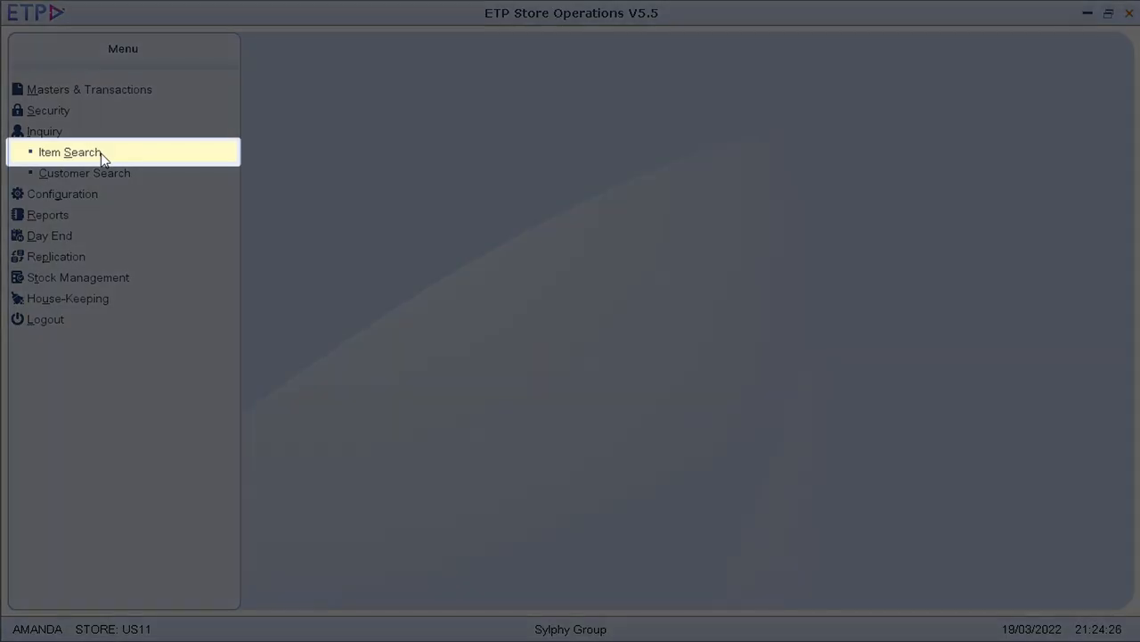
left_click(70, 151)
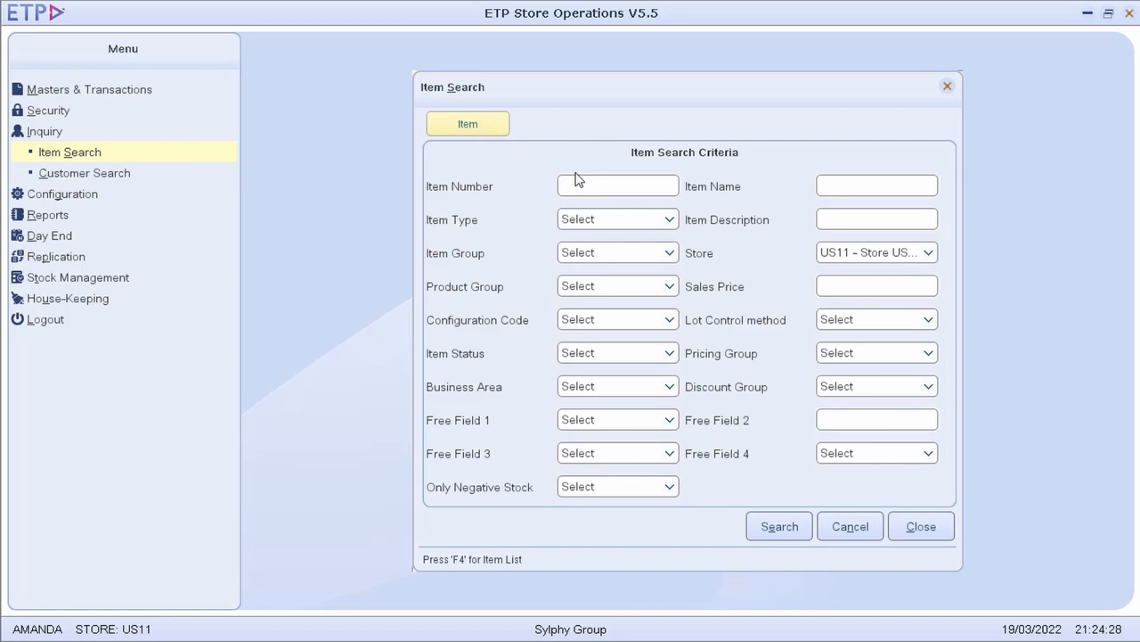
type("CN")
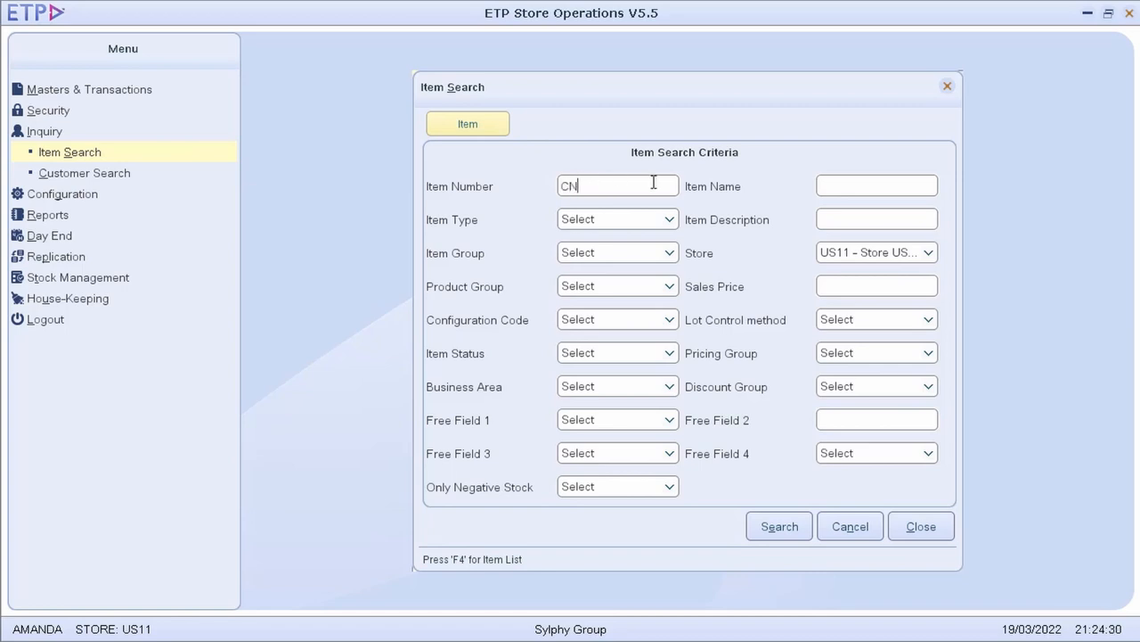
type("101-001")
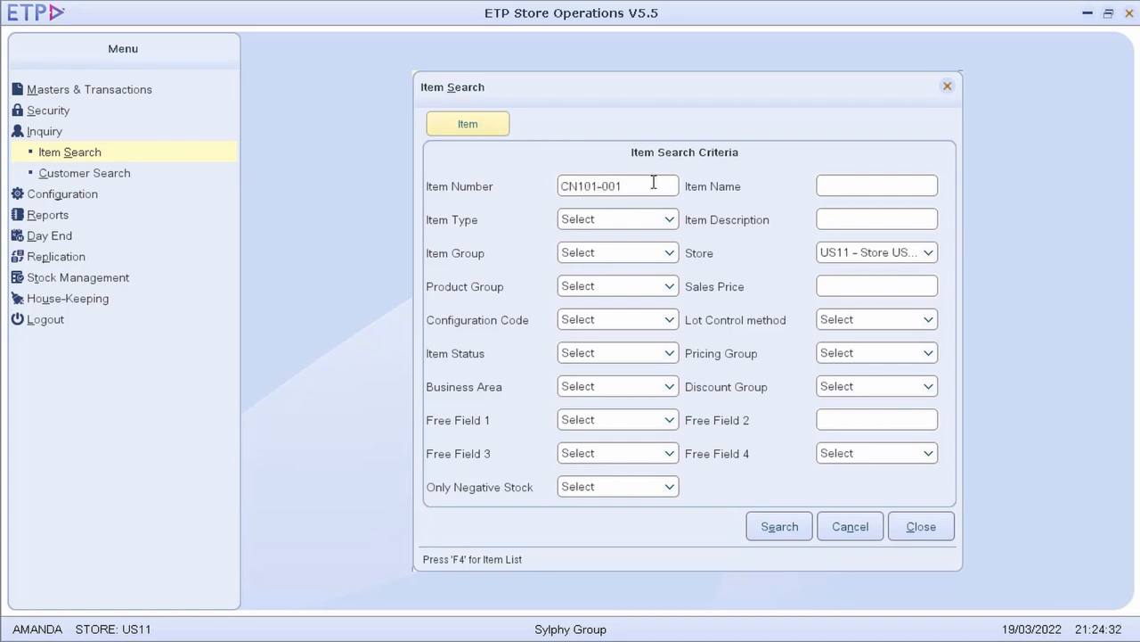
left_click(617, 252)
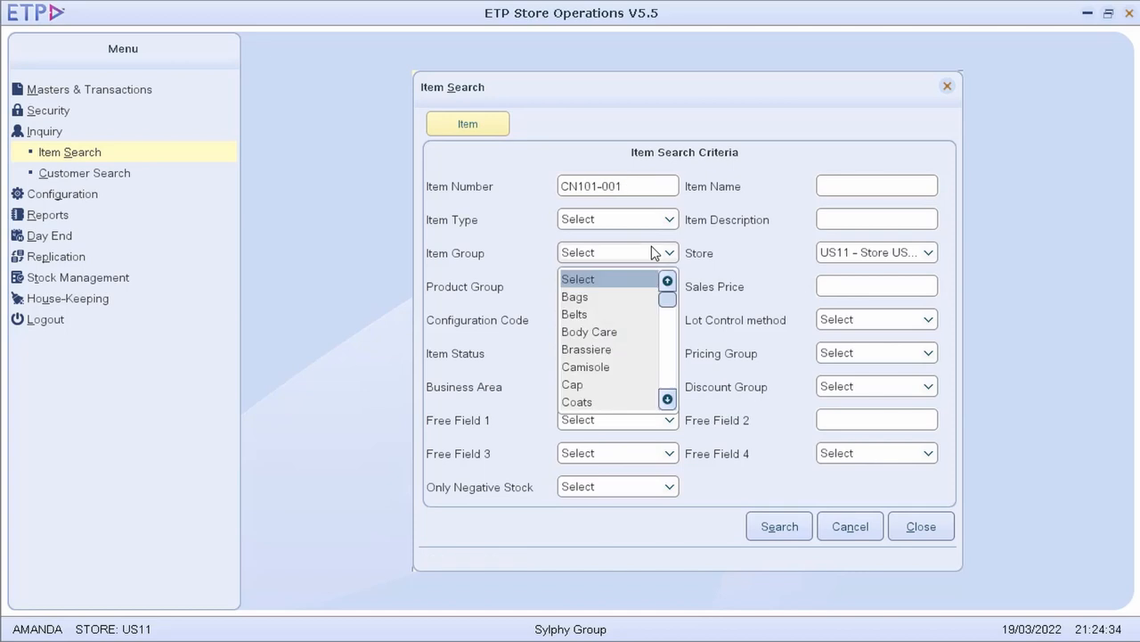
left_click(588, 253)
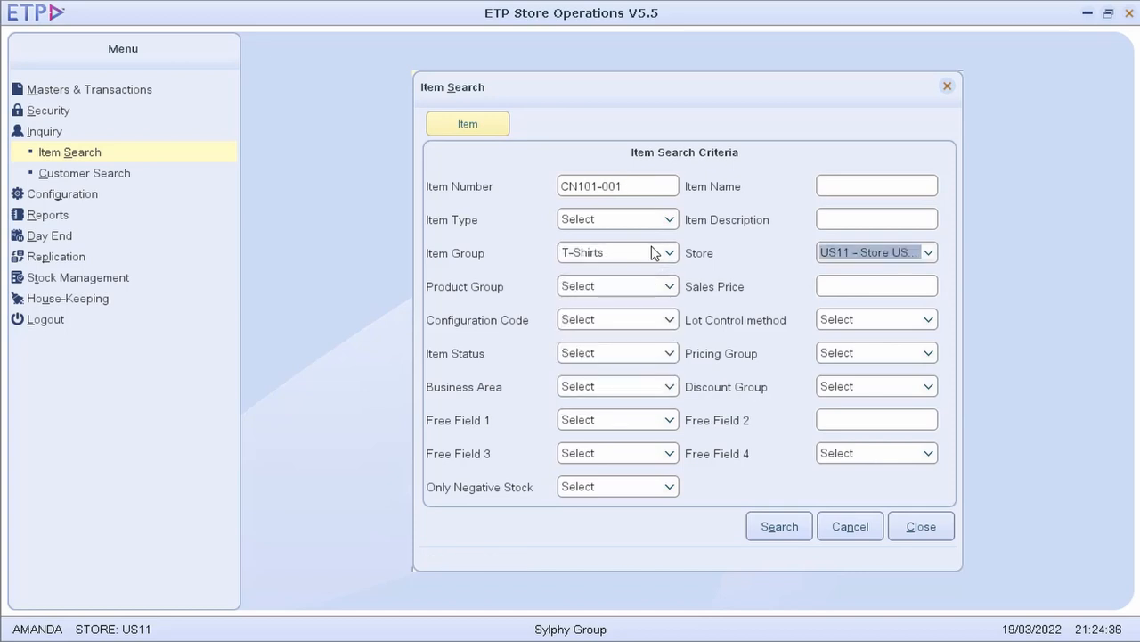
mouse_move(658, 358)
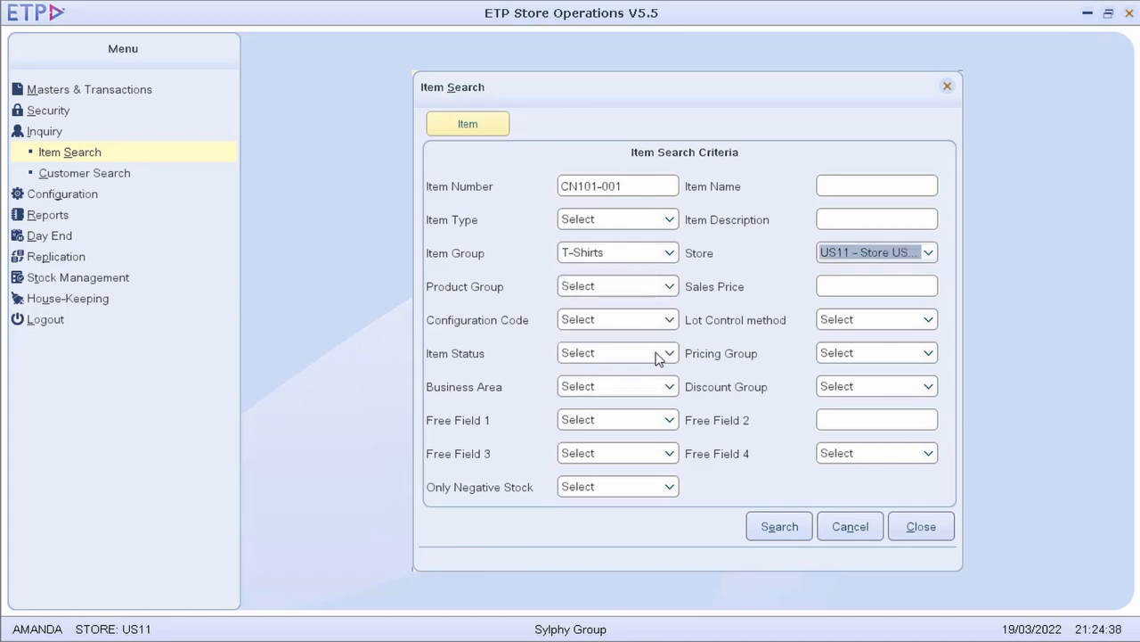
left_click(618, 352)
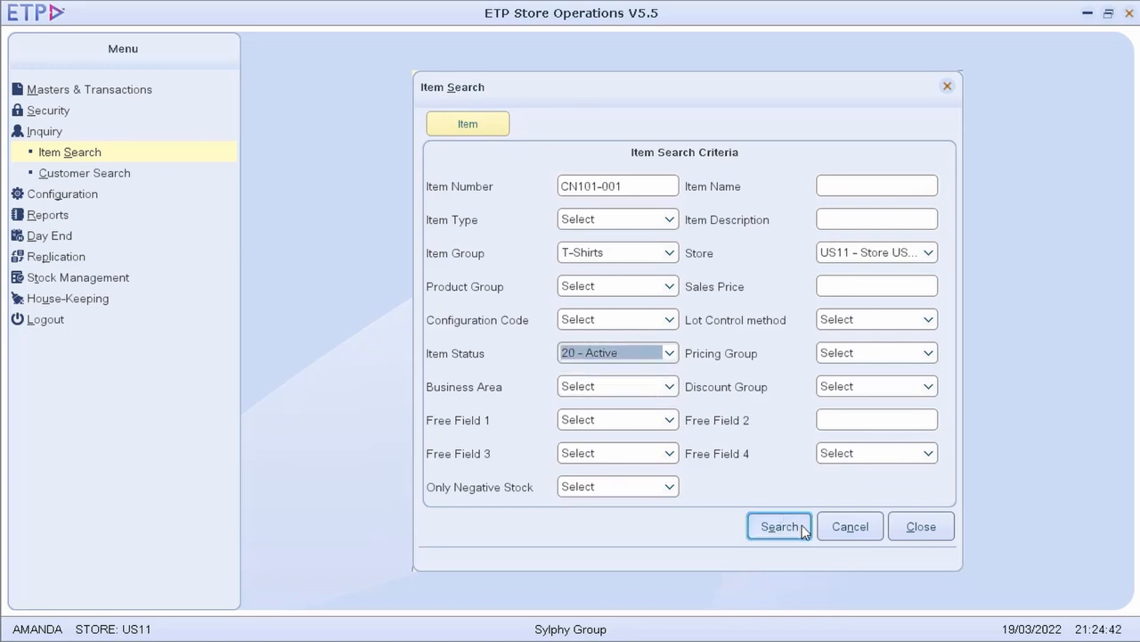
left_click(778, 525)
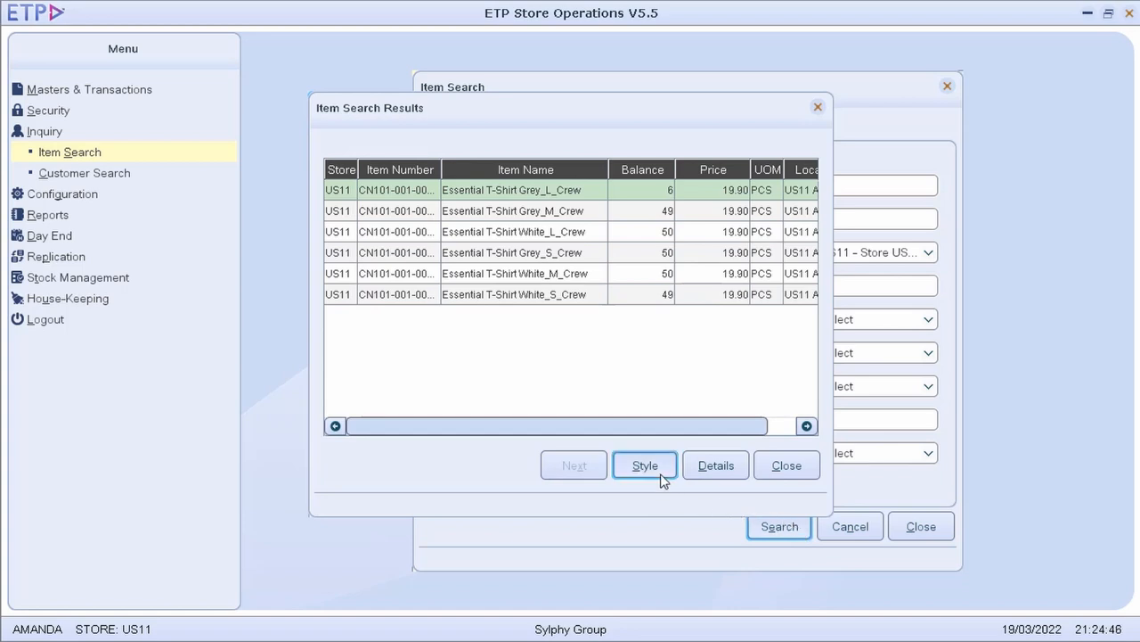
View CN101-001 style balances for warehouse US12, then close all item search windows.
left_click(644, 465)
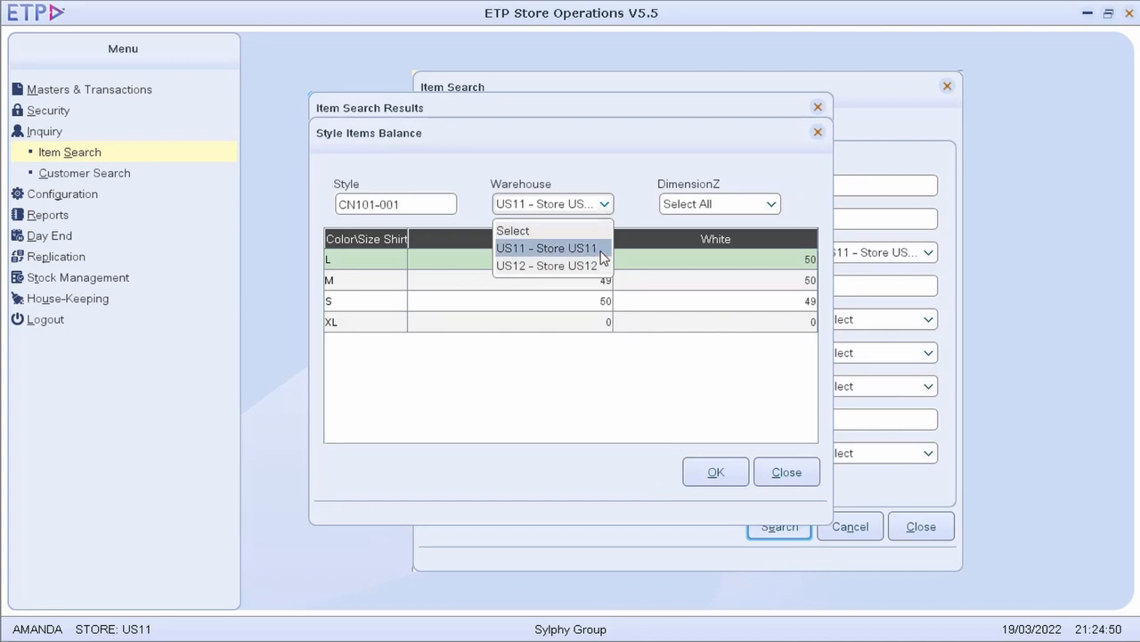
left_click(546, 266)
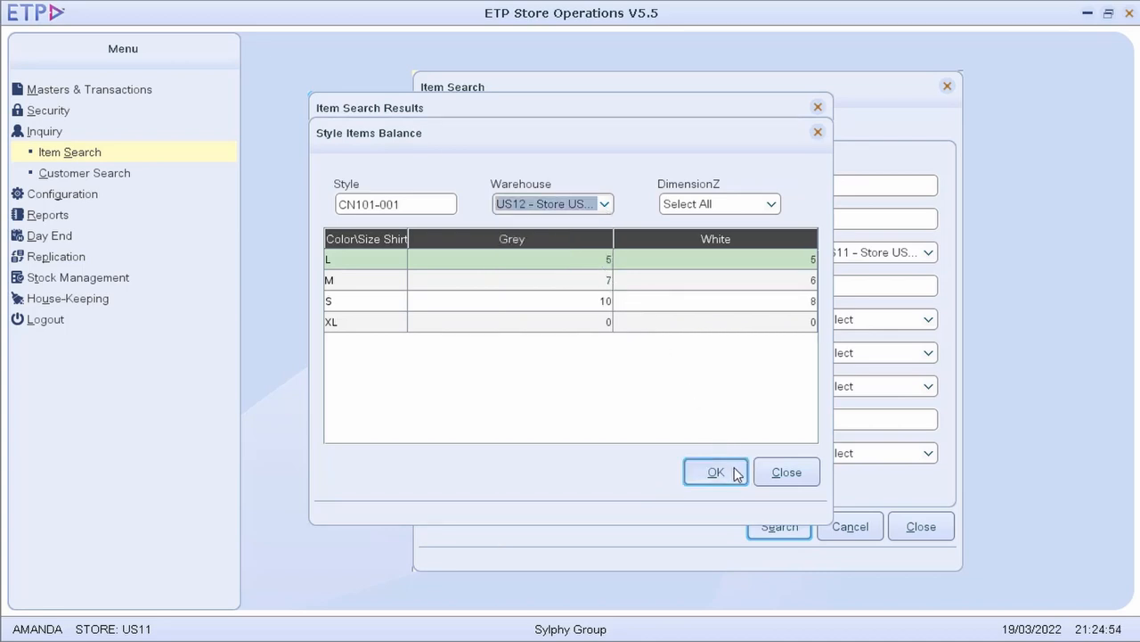
left_click(716, 471)
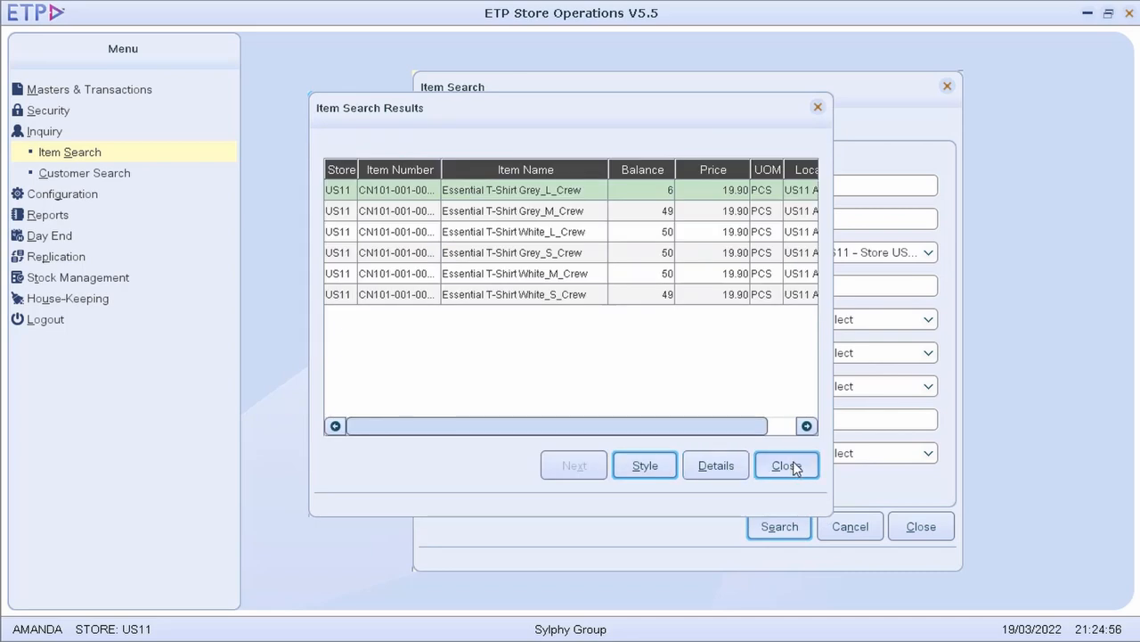
left_click(786, 465)
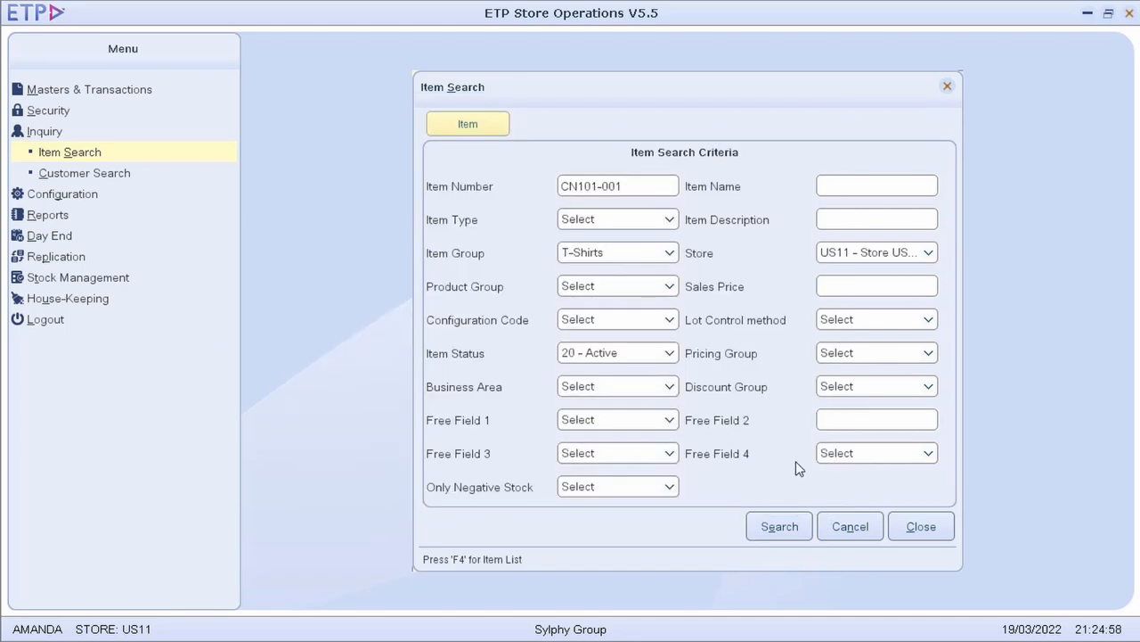
left_click(921, 526)
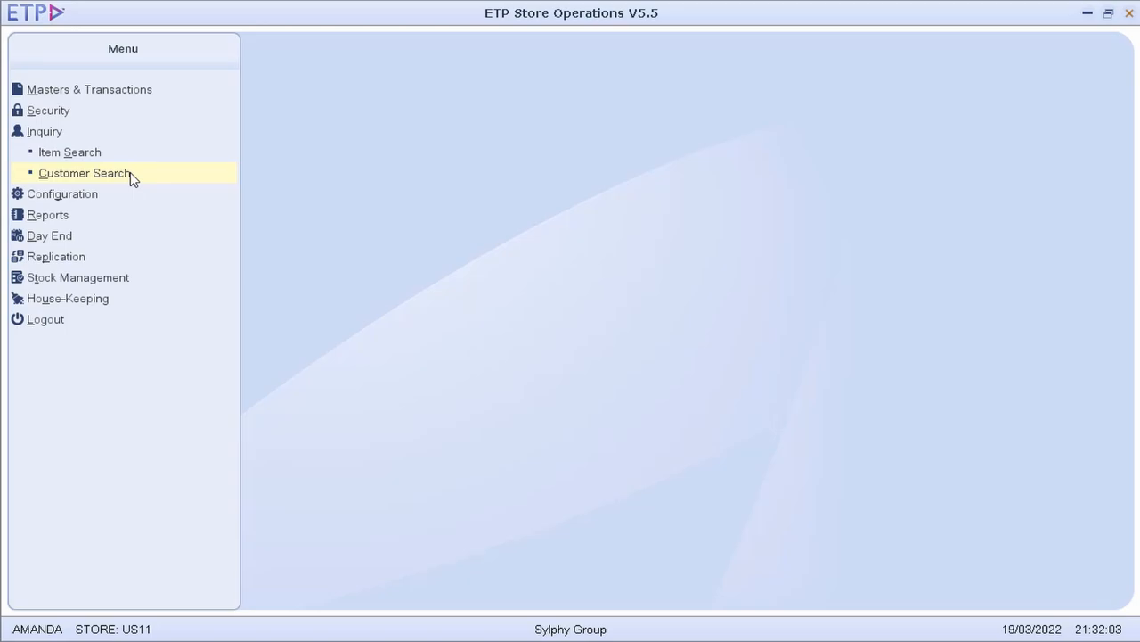
Open Customer Search and enter LARA as the customer name.
left_click(84, 172)
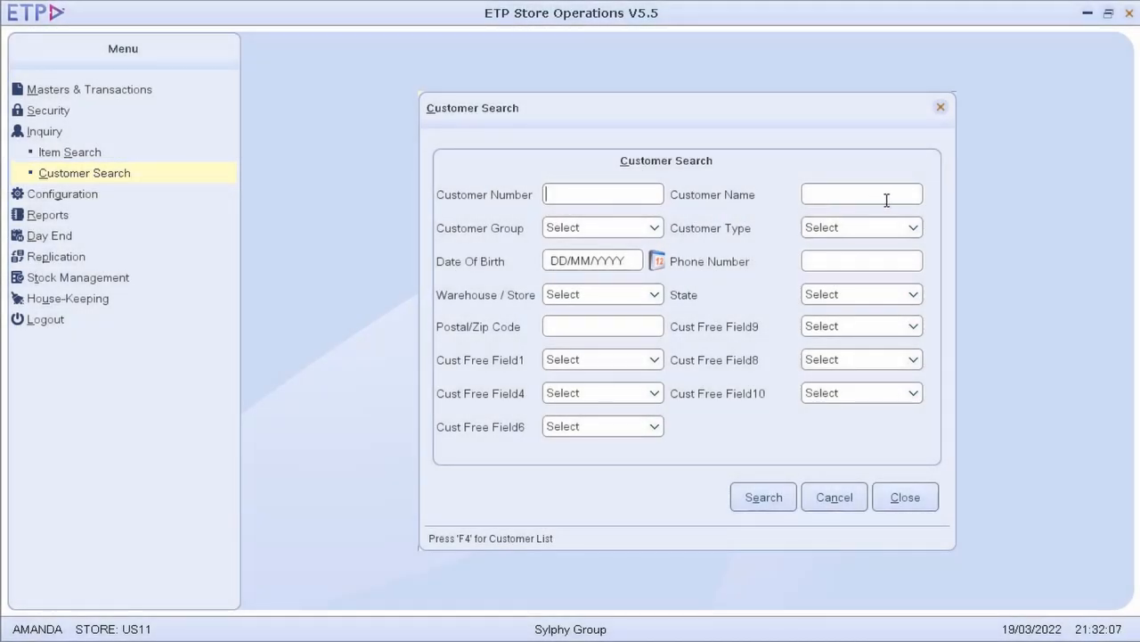
type("LARA")
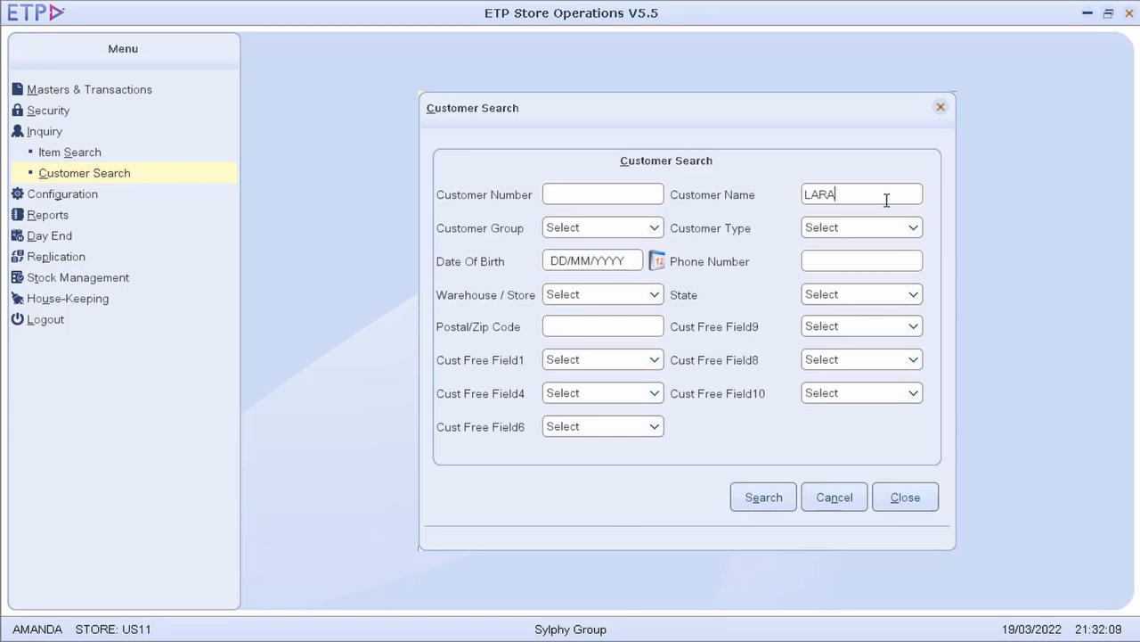